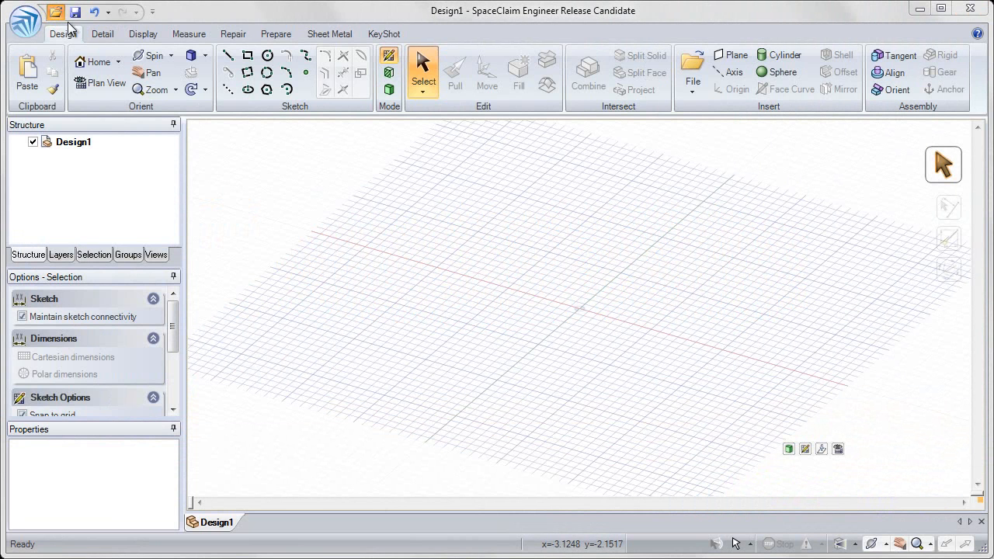
# Load the Combine_Basics model and zoom in on the outlet and plugs
pyautogui.click(56, 13)
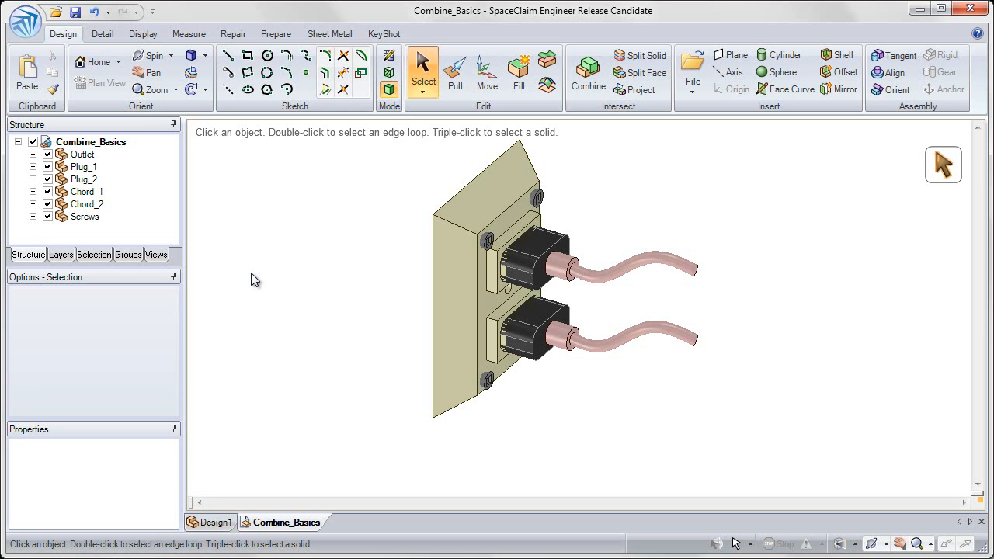
pyautogui.moveTo(389, 226)
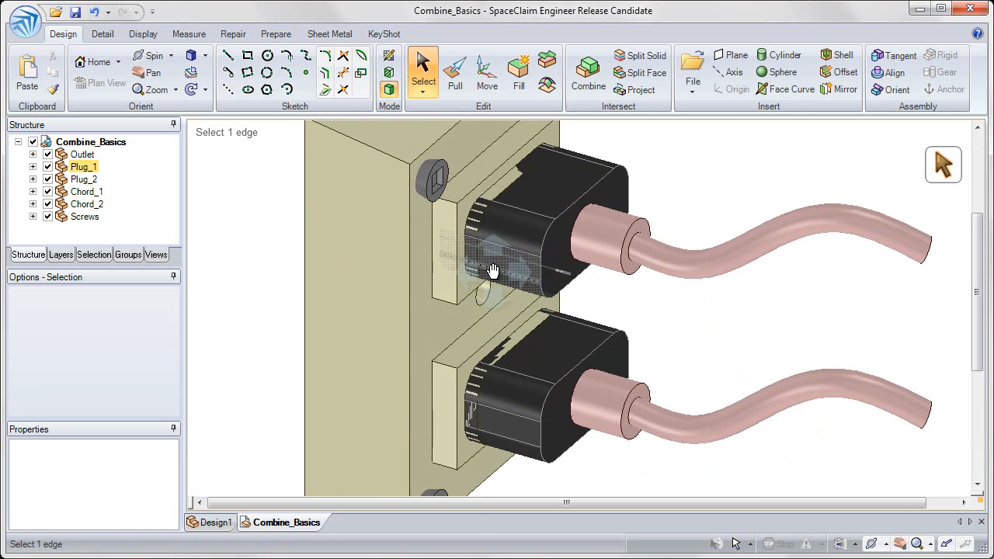
pyautogui.moveTo(494, 272); pyautogui.dragTo(478, 251)
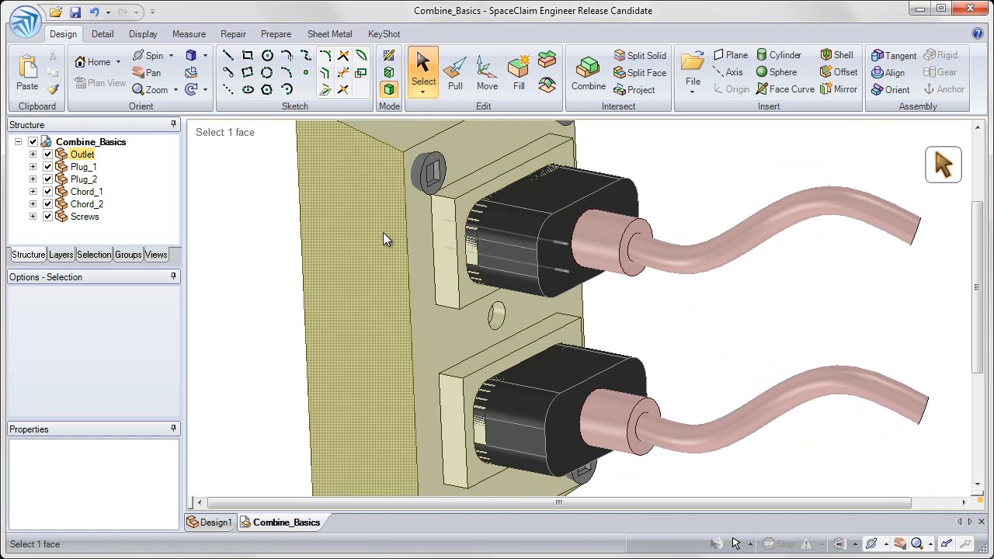
pyautogui.rightClick(388, 239)
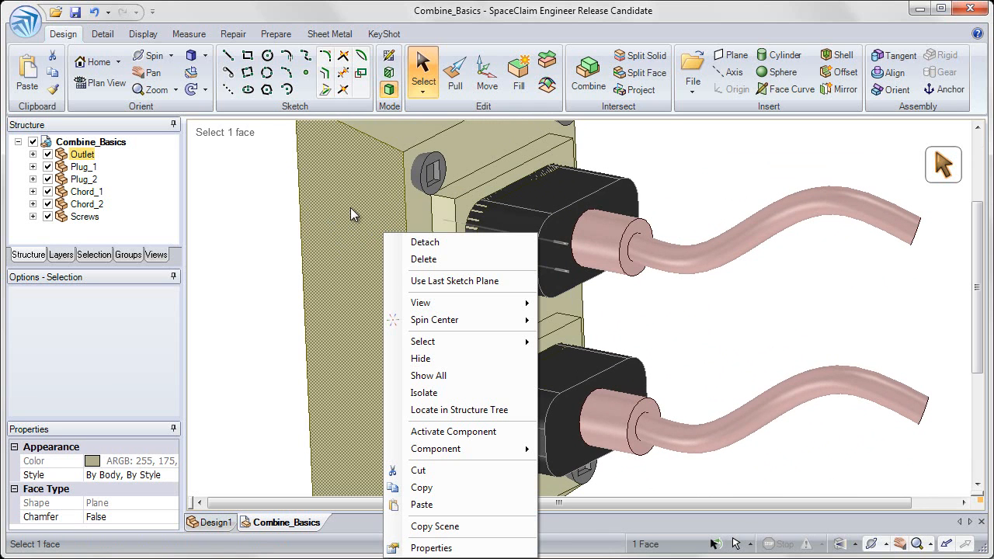
pyautogui.moveTo(423, 357)
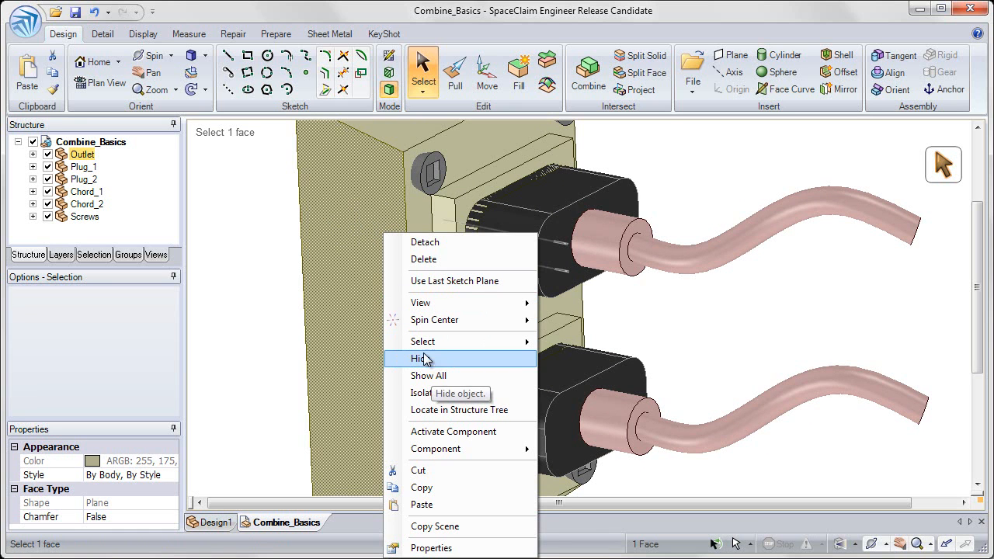
pyautogui.moveTo(441, 365)
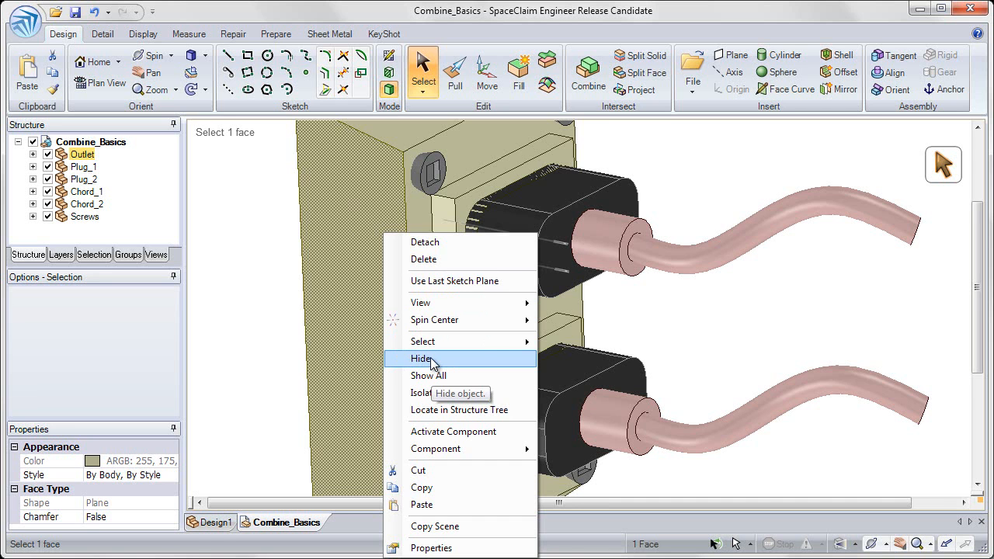
pyautogui.click(421, 357)
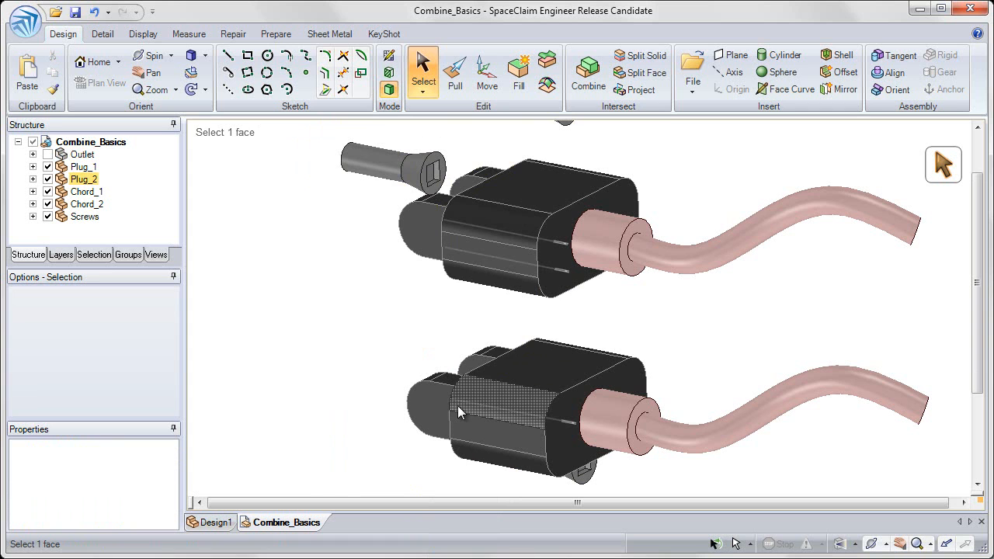
pyautogui.moveTo(466, 407)
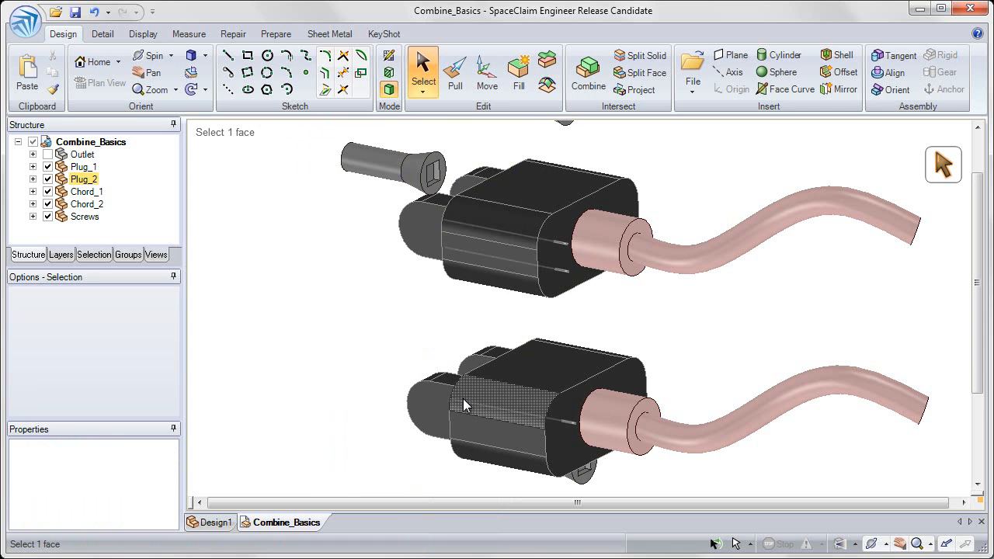
pyautogui.rightClick(466, 404)
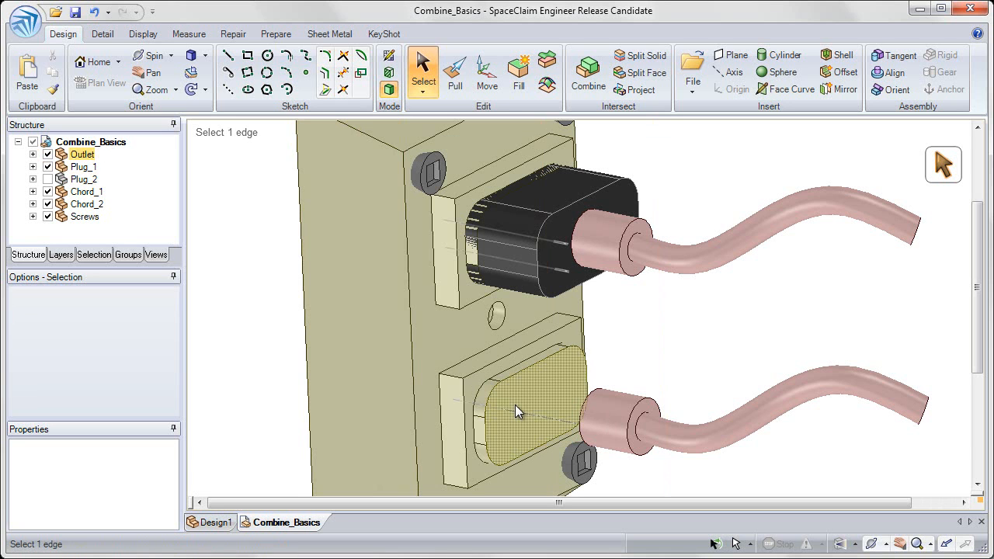
pyautogui.click(519, 410)
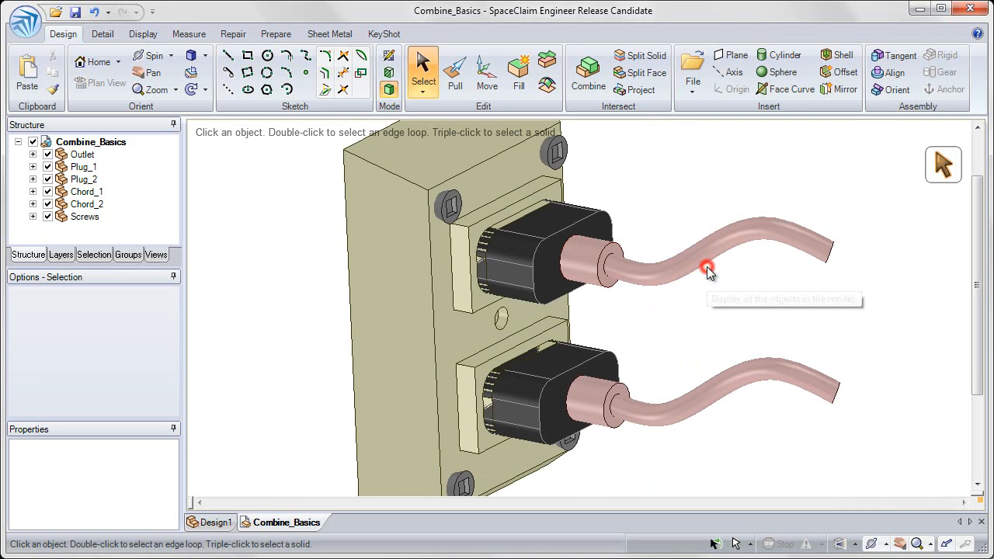
pyautogui.moveTo(675, 196)
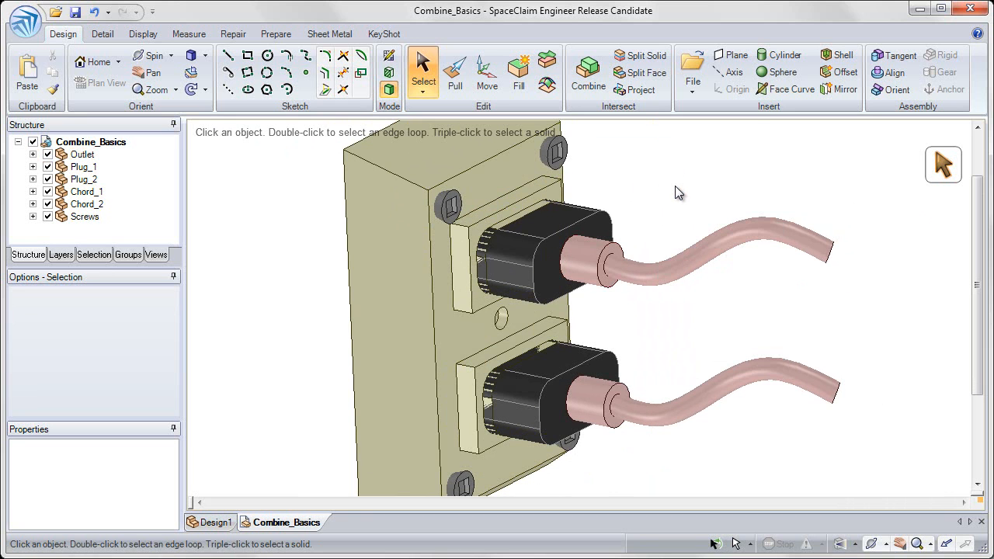
pyautogui.moveTo(587, 74)
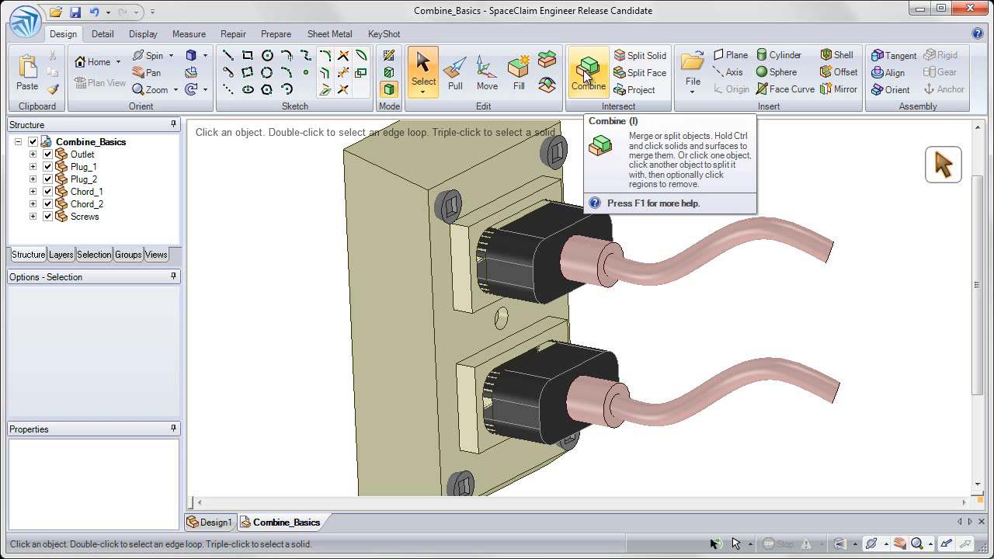
# Start the Combine tool from the Intersect group so a target can be picked
pyautogui.click(587, 70)
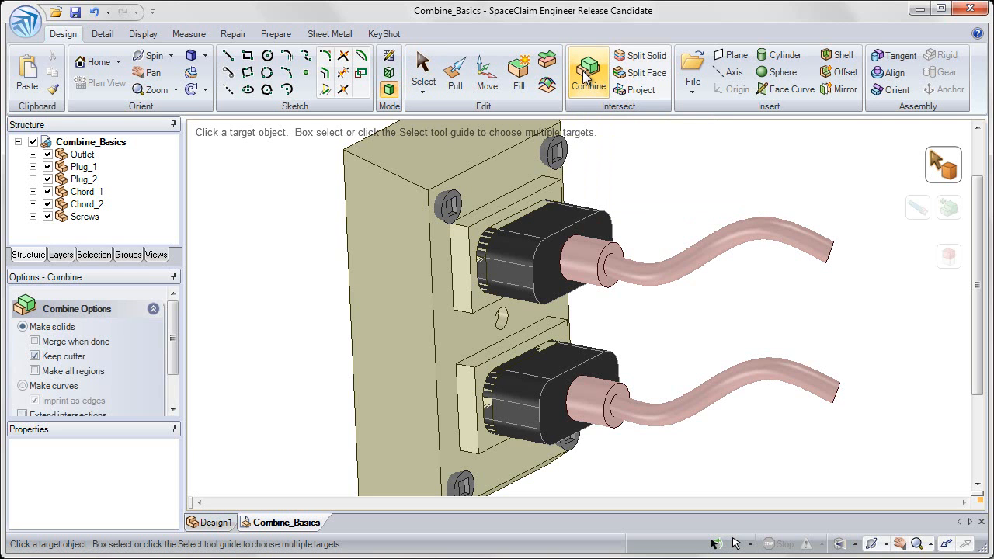
pyautogui.moveTo(652, 169)
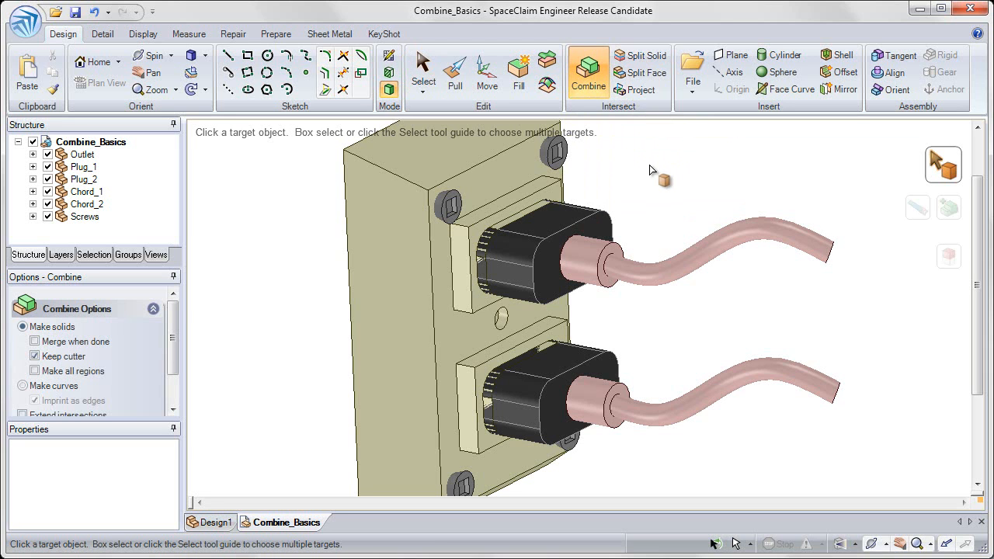
pyautogui.moveTo(205, 140)
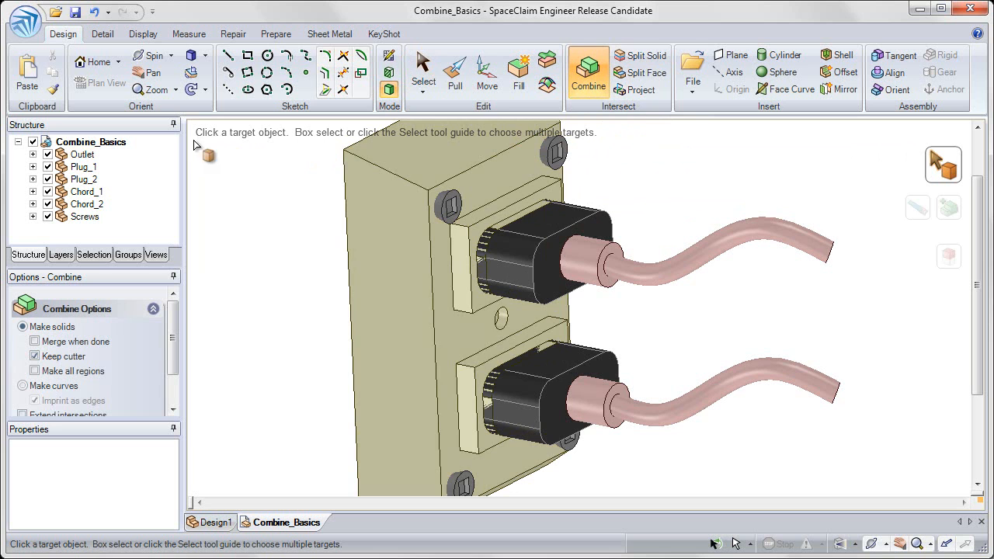
pyautogui.moveTo(628, 140)
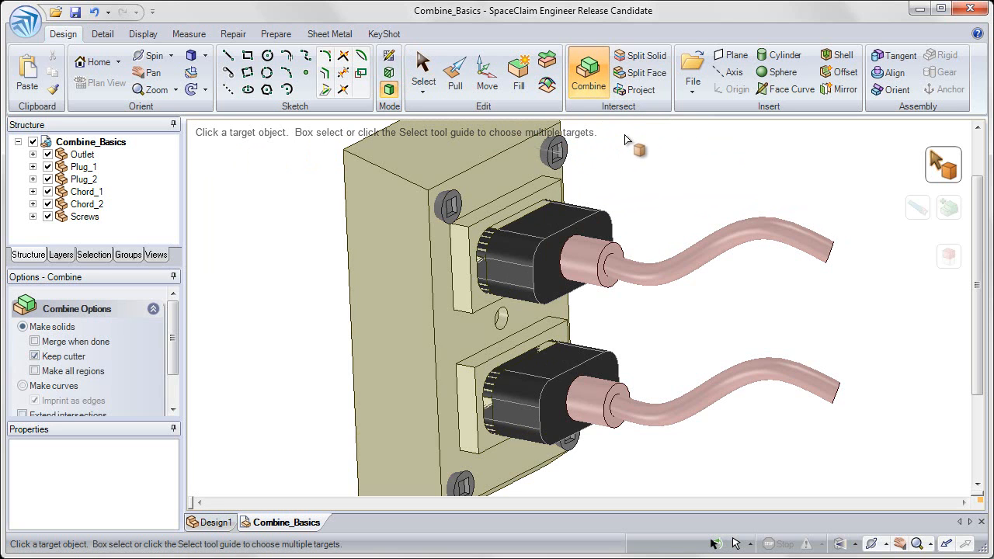
pyautogui.moveTo(921, 171)
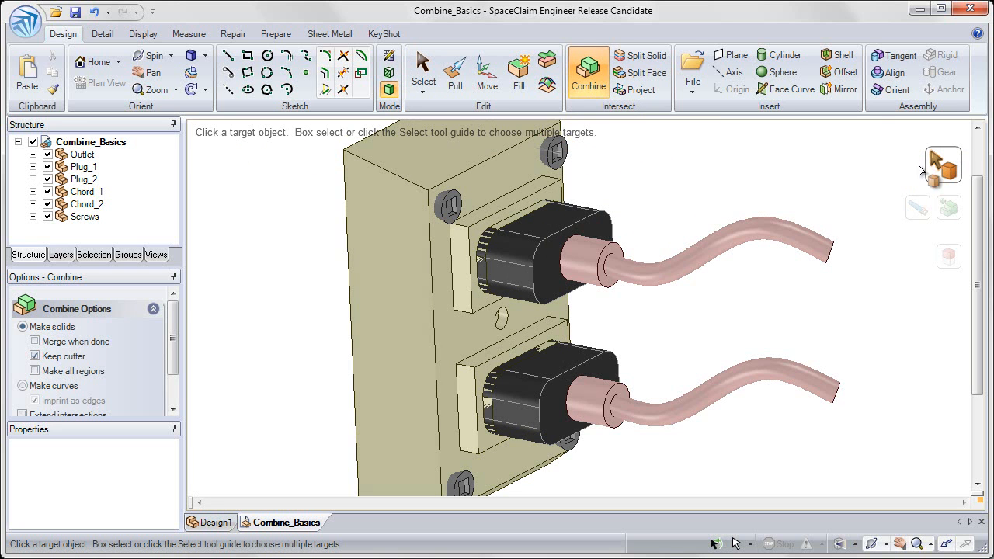
pyautogui.moveTo(963, 168)
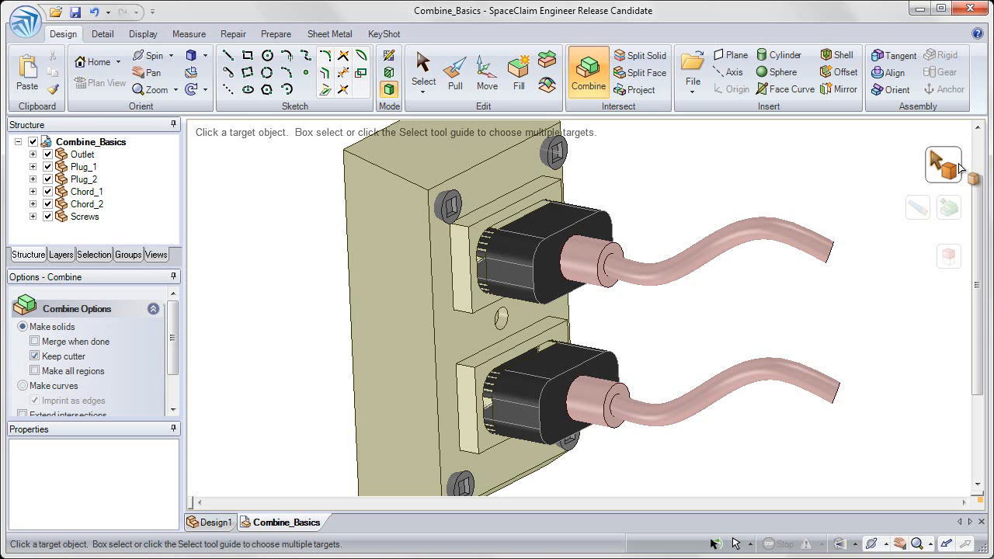
pyautogui.moveTo(926, 206)
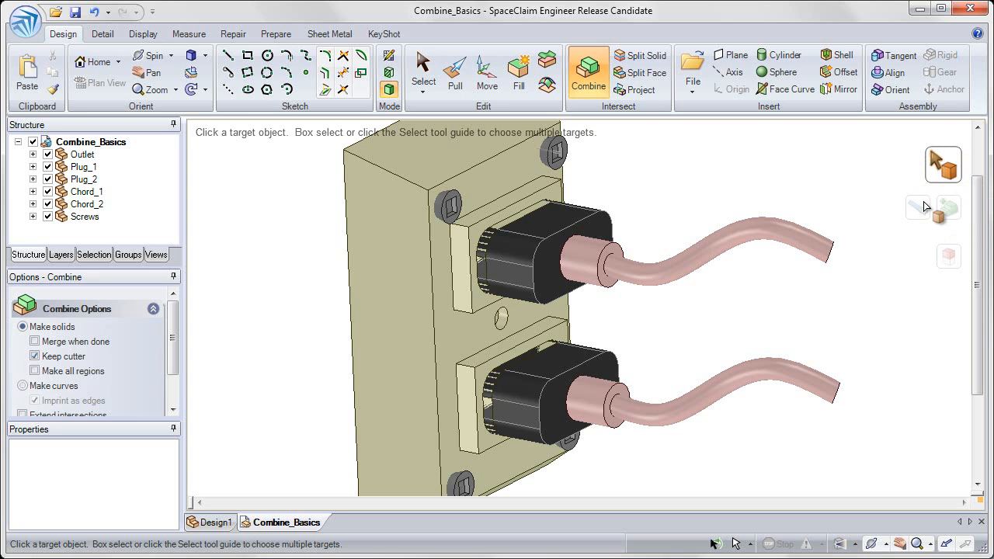
pyautogui.moveTo(916, 209)
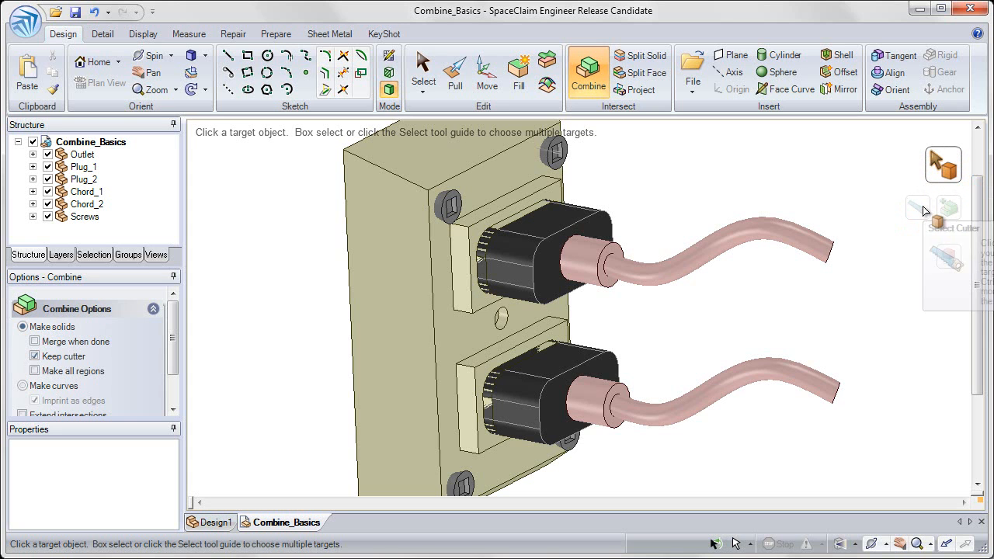
pyautogui.moveTo(954, 272)
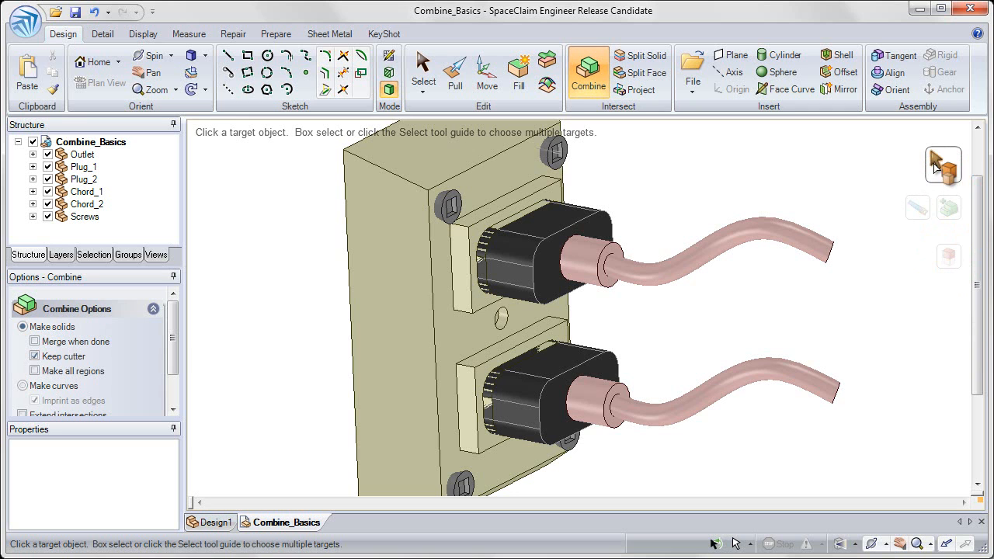
pyautogui.moveTo(943, 164)
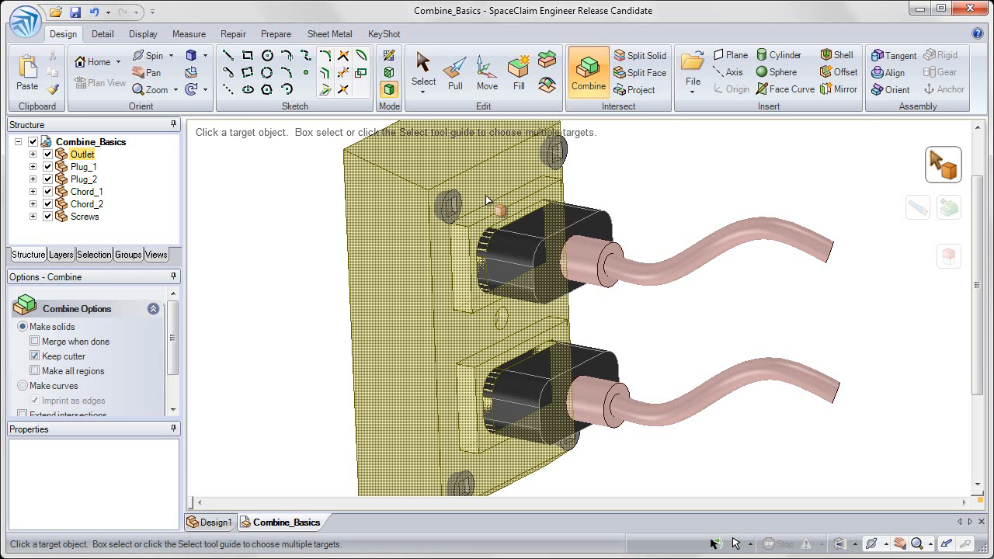
pyautogui.moveTo(488, 193)
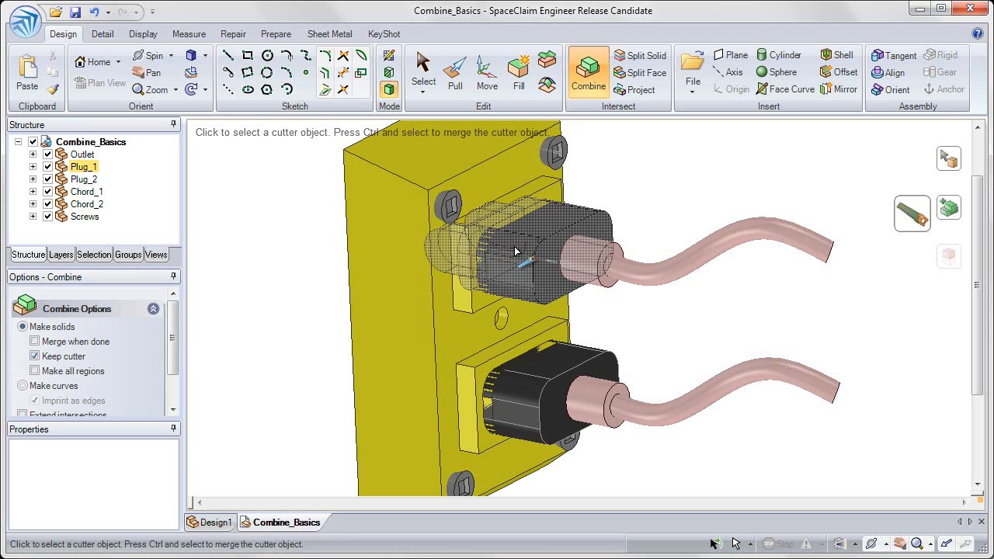
pyautogui.moveTo(520, 264)
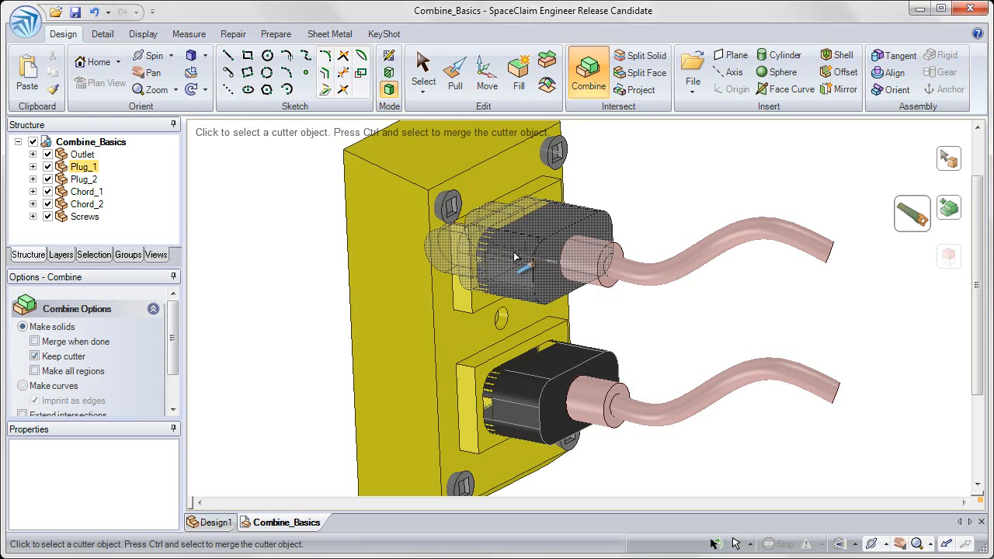
# Cut Plug_1's shape out of the Outlet with Combine, removing the plug-shaped region while keeping the plug
pyautogui.click(516, 257)
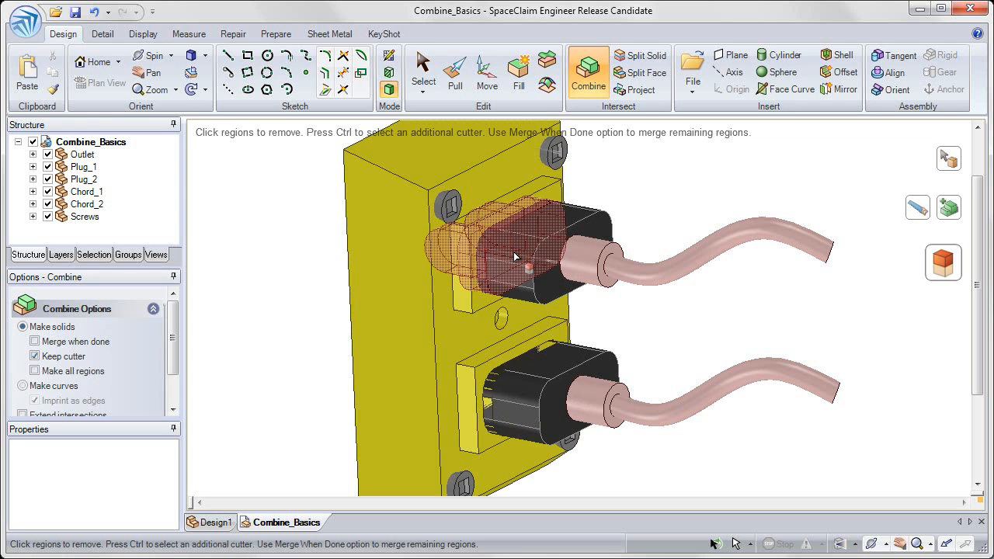
pyautogui.click(516, 257)
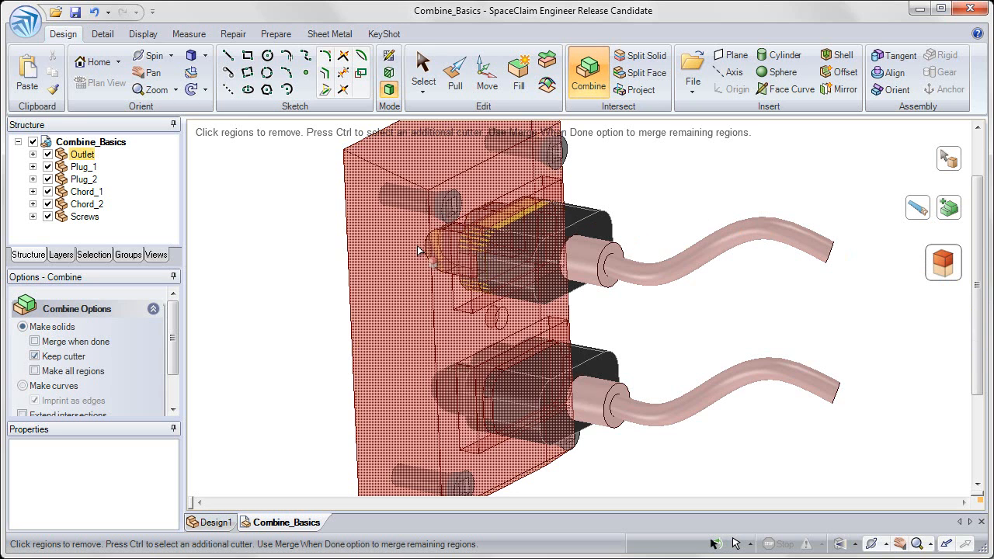
pyautogui.moveTo(469, 261)
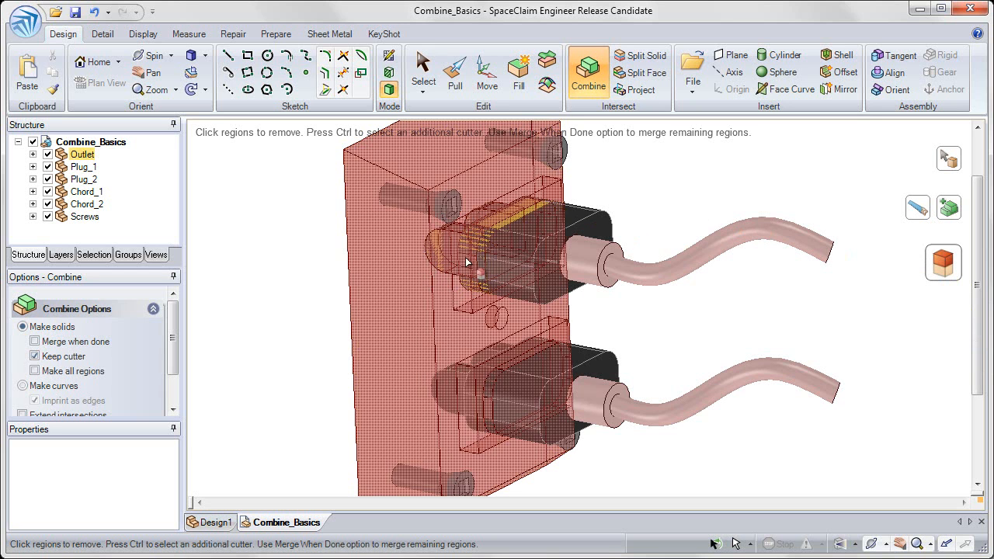
pyautogui.click(482, 256)
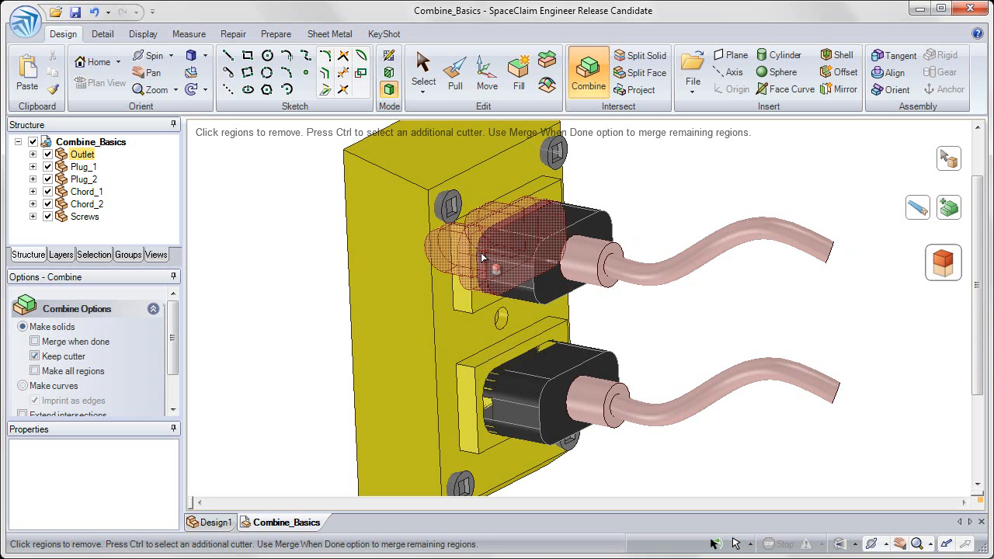
pyautogui.click(416, 276)
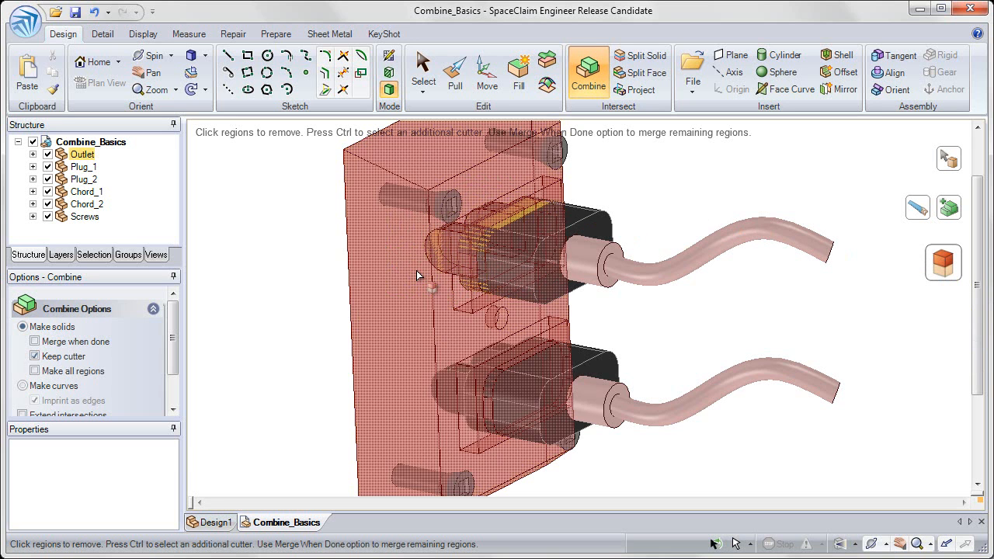
pyautogui.click(481, 267)
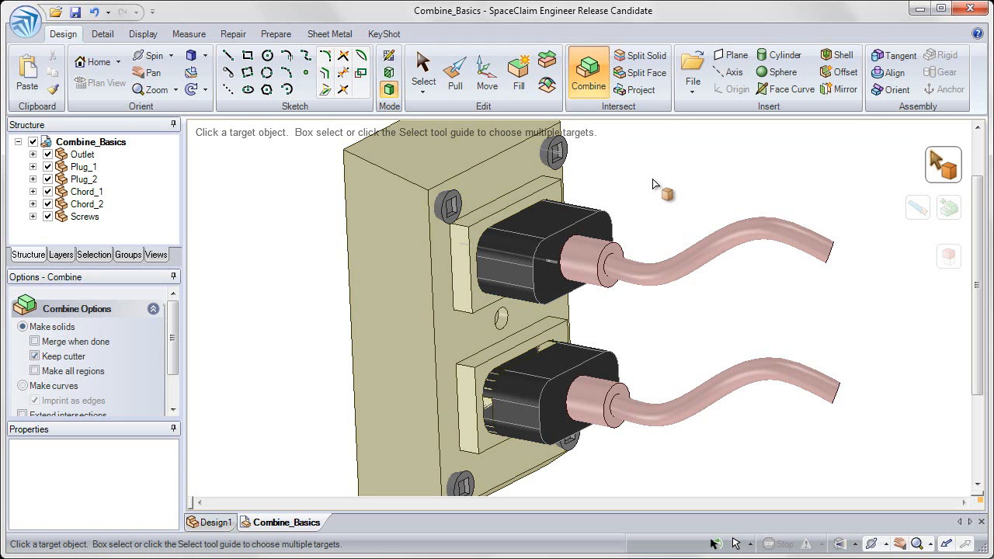
pyautogui.moveTo(656, 183)
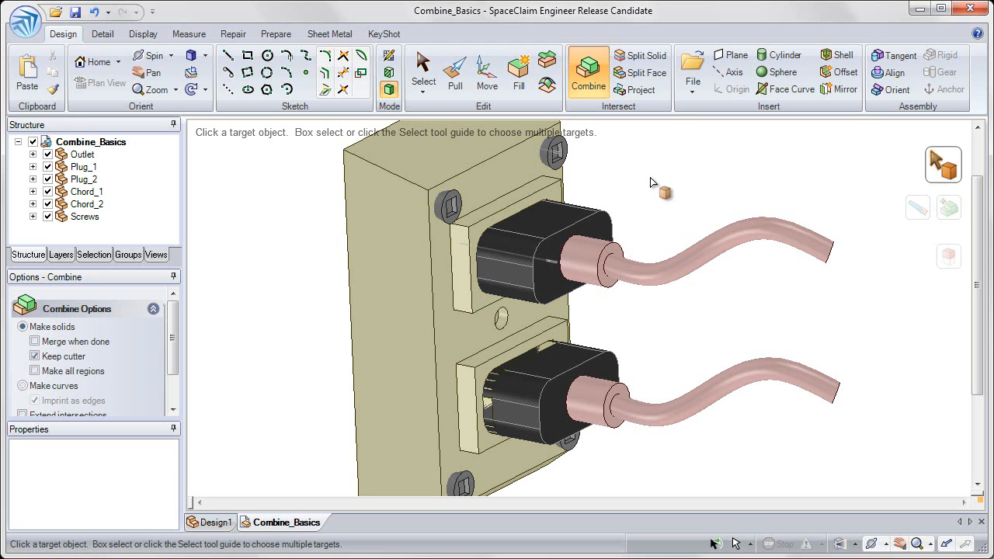
# Hide Plug_1 and orbit to inspect the plug-shaped recess cut into the outlet
pyautogui.click(423, 73)
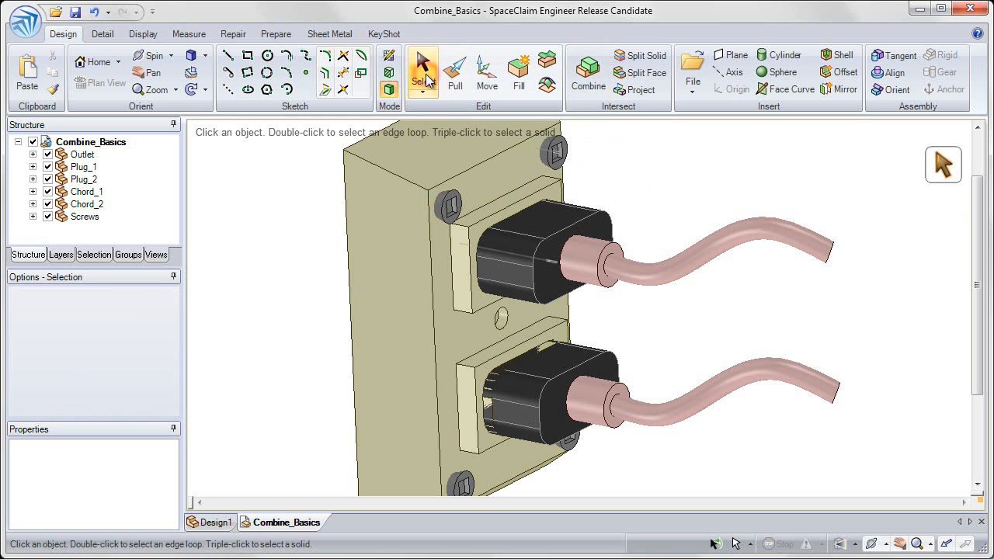
pyautogui.click(532, 212)
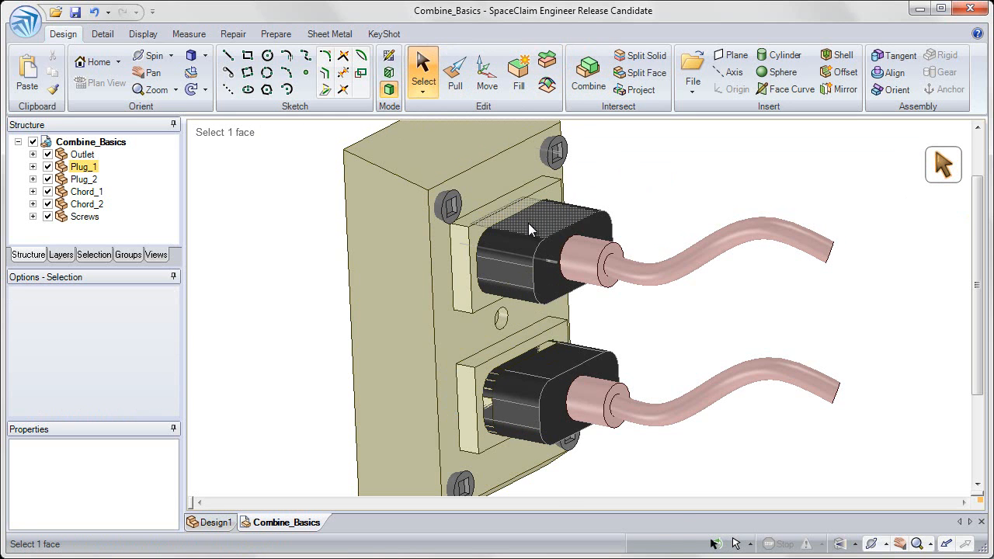
pyautogui.rightClick(531, 230)
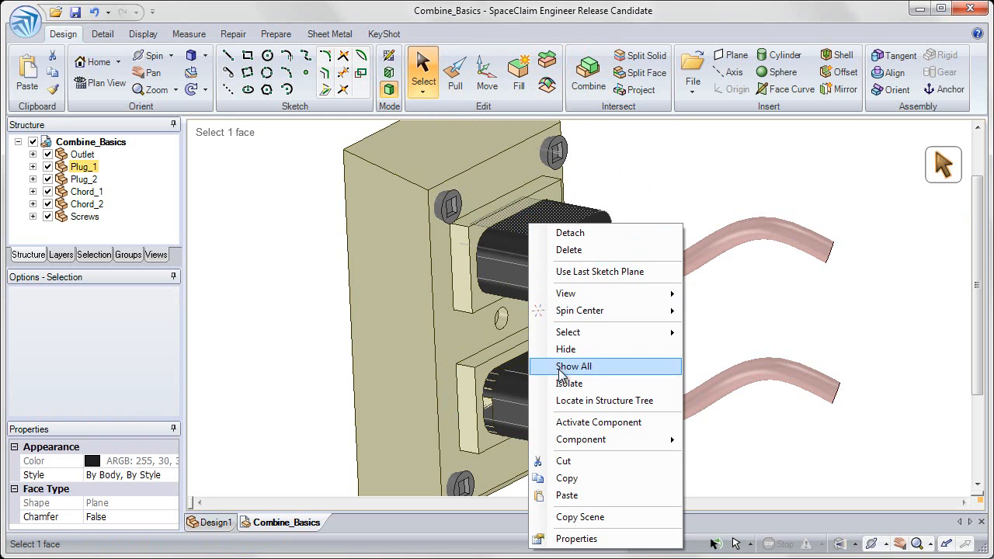
pyautogui.click(575, 367)
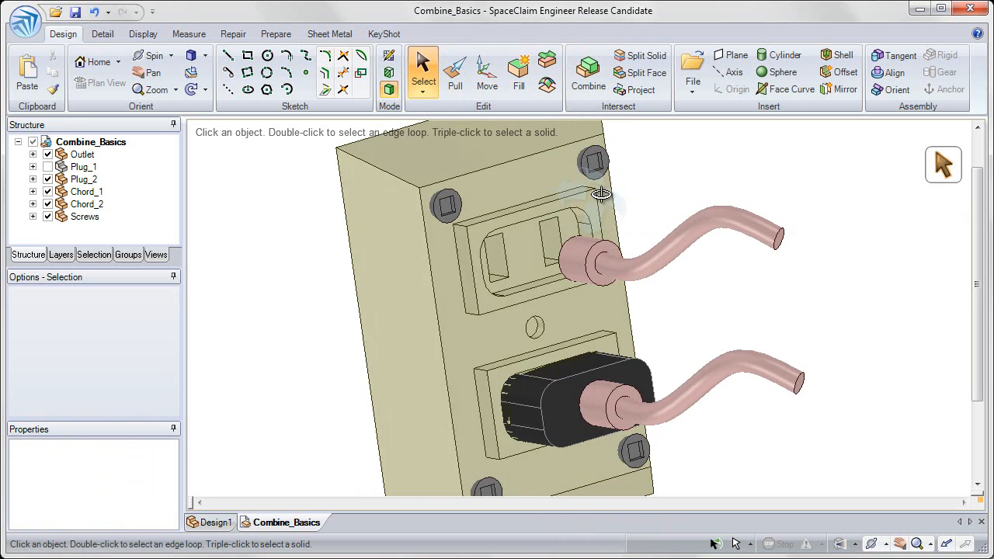
pyautogui.moveTo(603, 194); pyautogui.dragTo(621, 193)
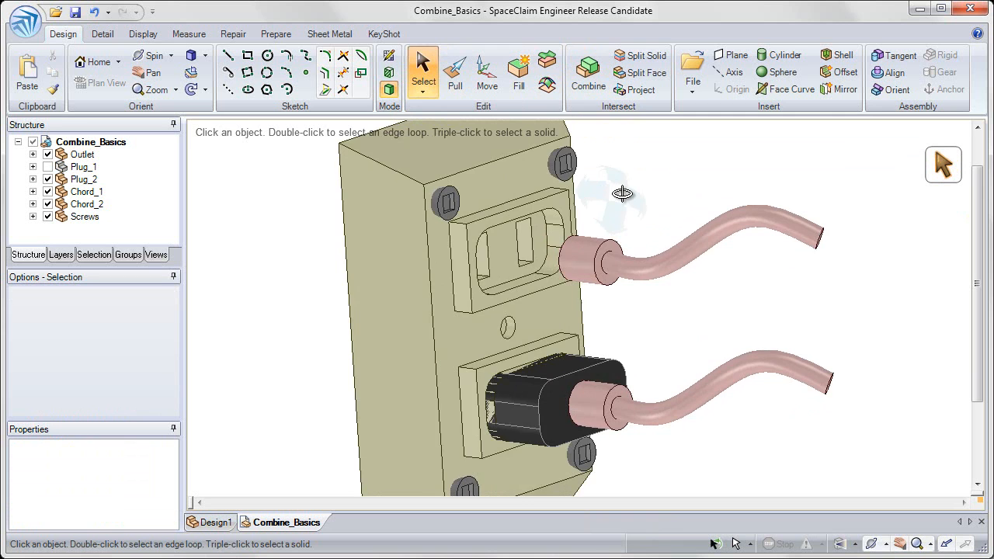
pyautogui.moveTo(622, 194); pyautogui.dragTo(634, 204)
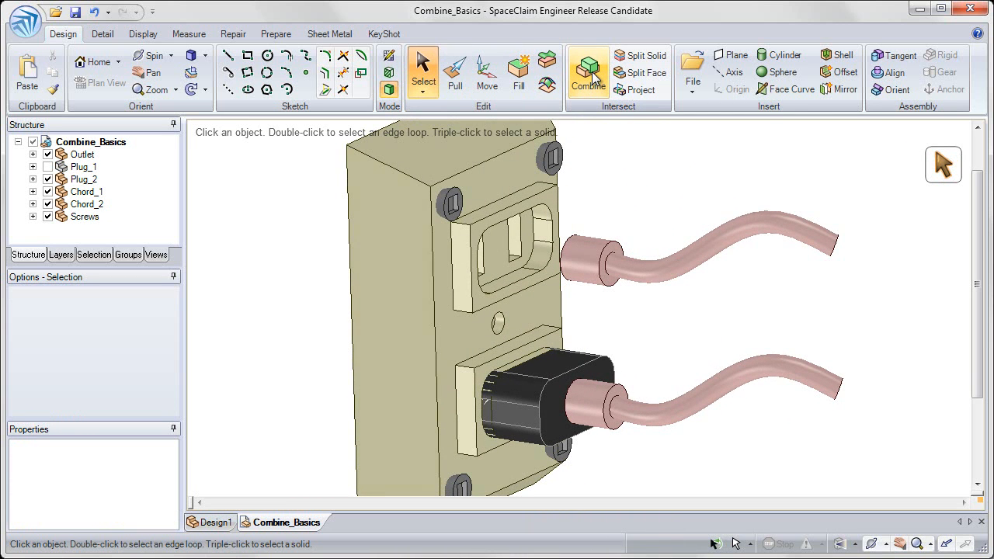
# Cut Plug_2's shape out of the Outlet with Combine, removing the overlapping region while keeping the plug
pyautogui.click(587, 69)
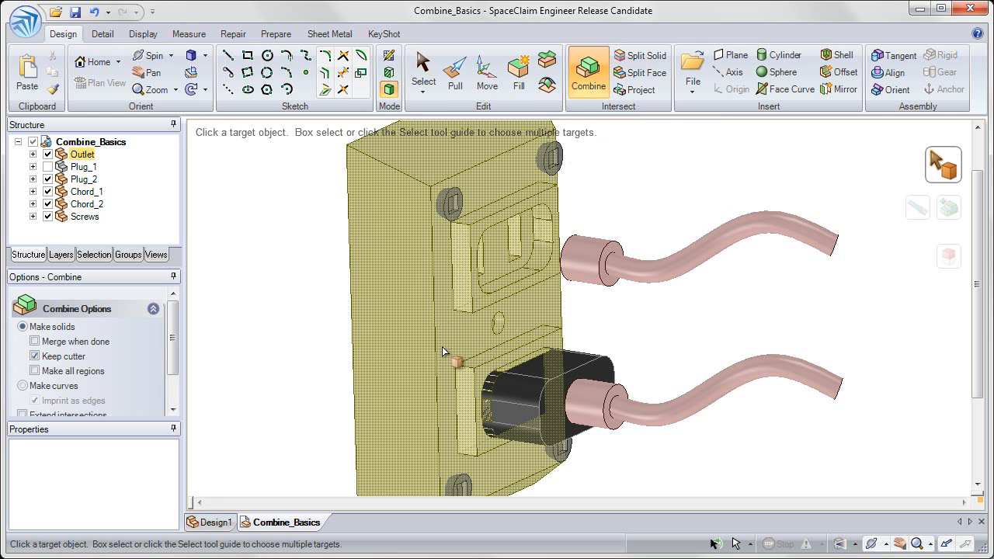
pyautogui.click(443, 350)
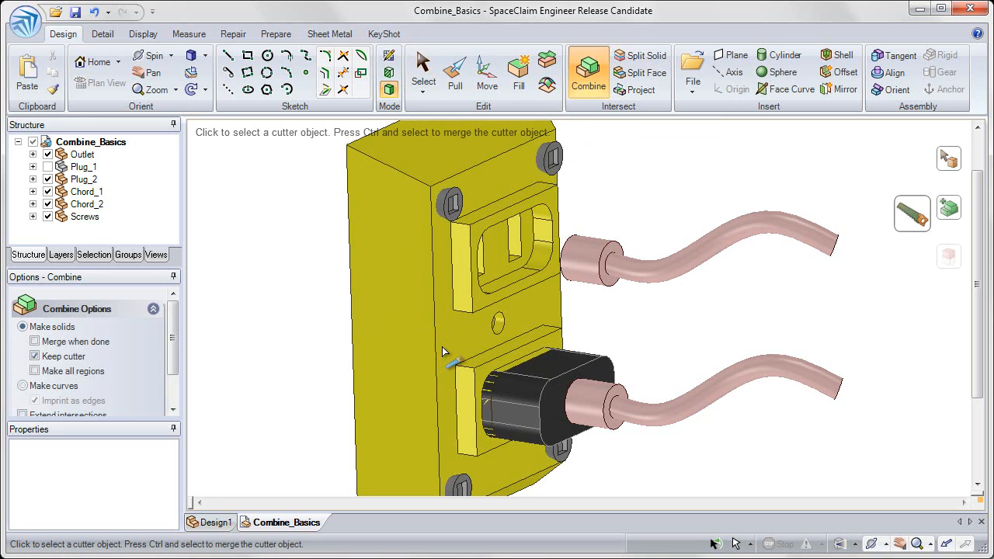
pyautogui.click(536, 388)
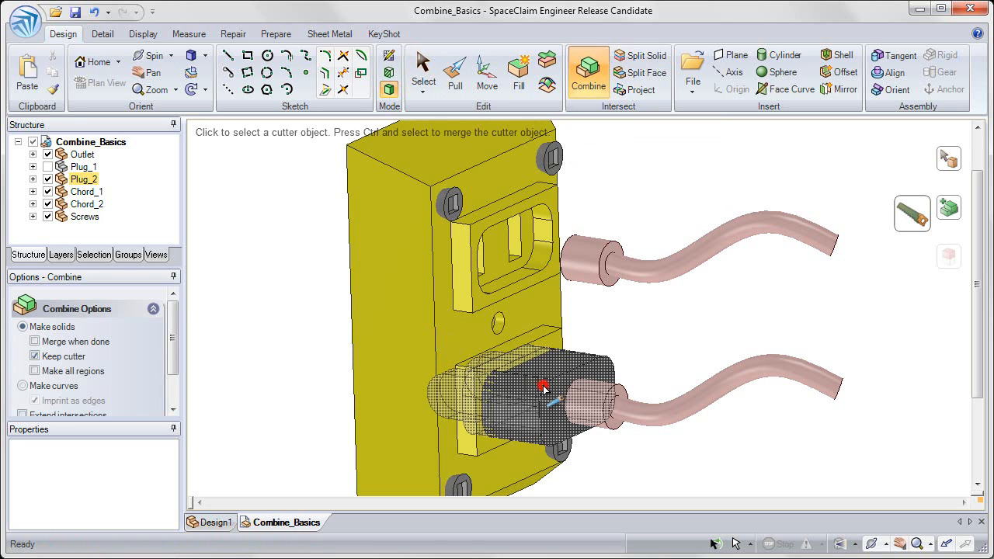
pyautogui.click(543, 388)
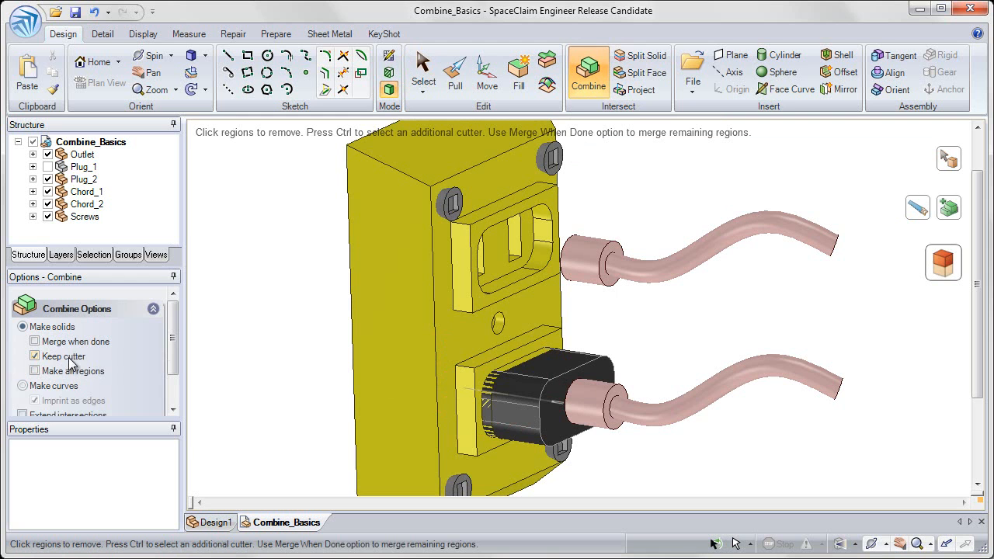
pyautogui.click(505, 410)
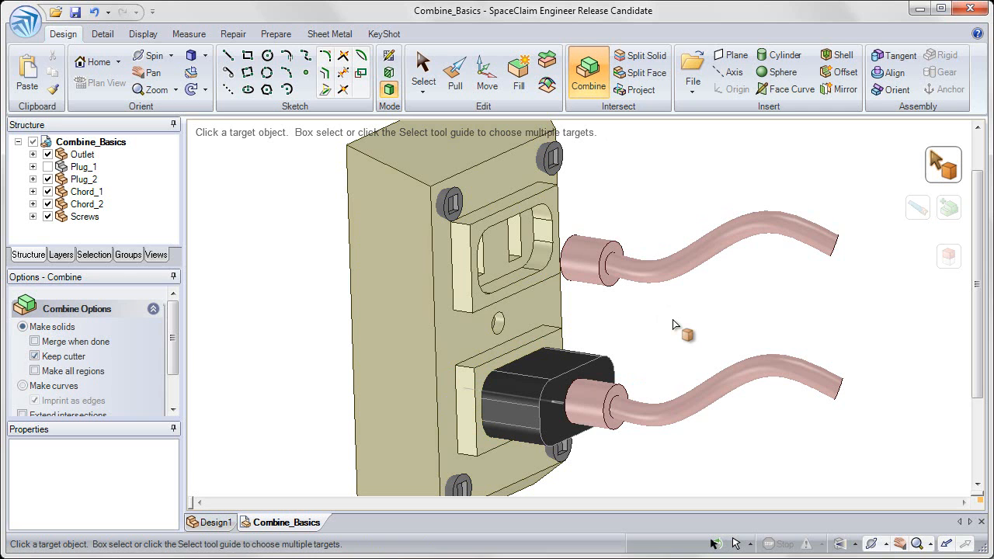
pyautogui.moveTo(426, 74)
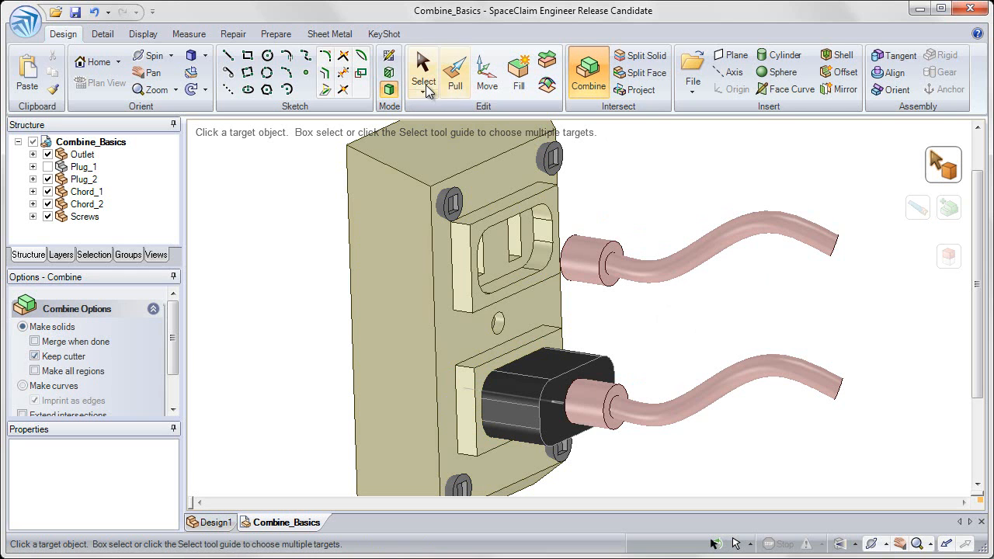
# Show All hidden objects so Plug_1 reappears, then return to the home view
pyautogui.click(423, 75)
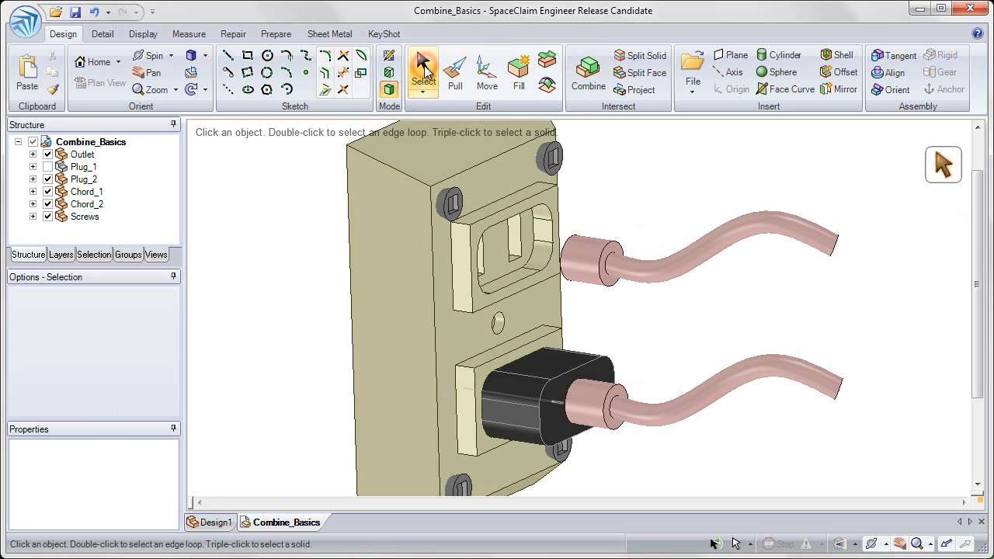
pyautogui.rightClick(642, 152)
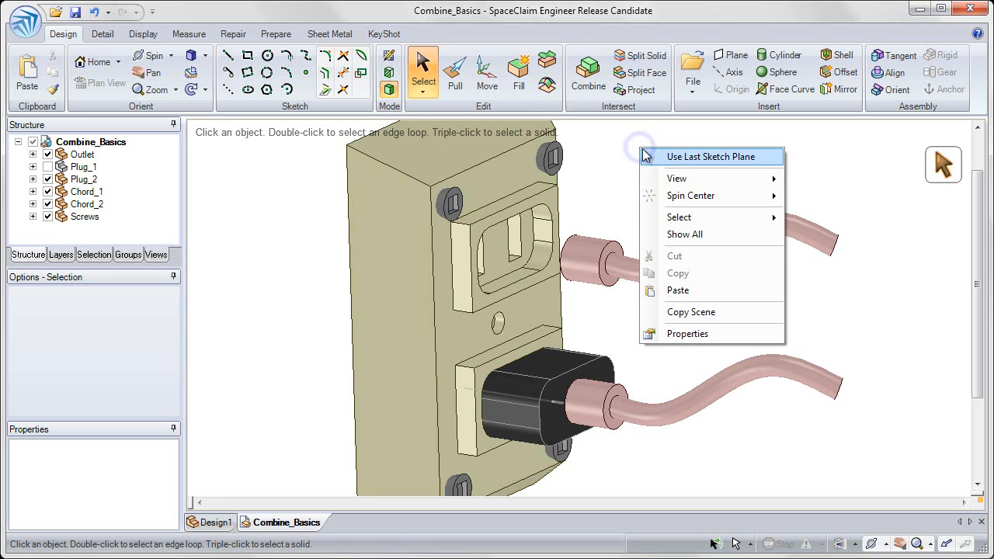
pyautogui.click(685, 234)
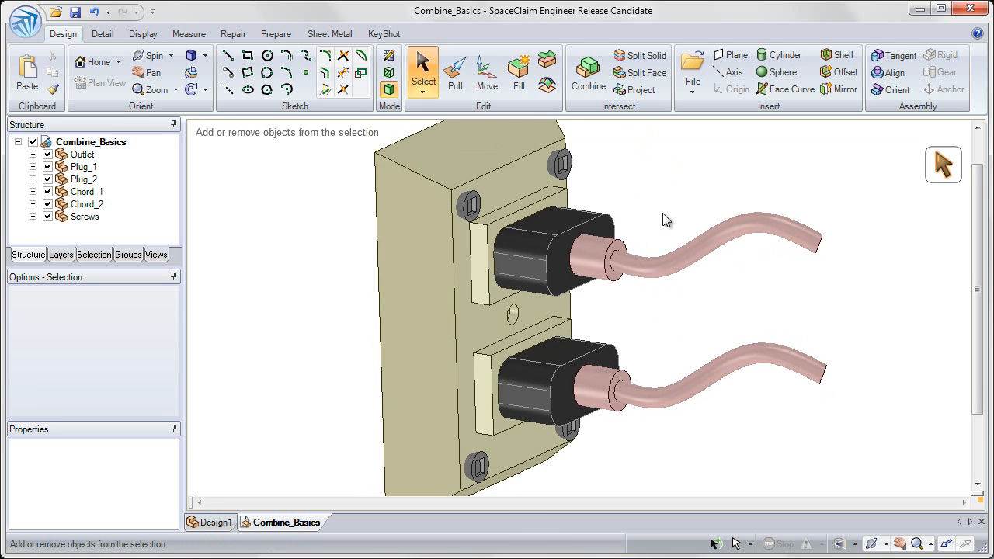
pyautogui.press('h')
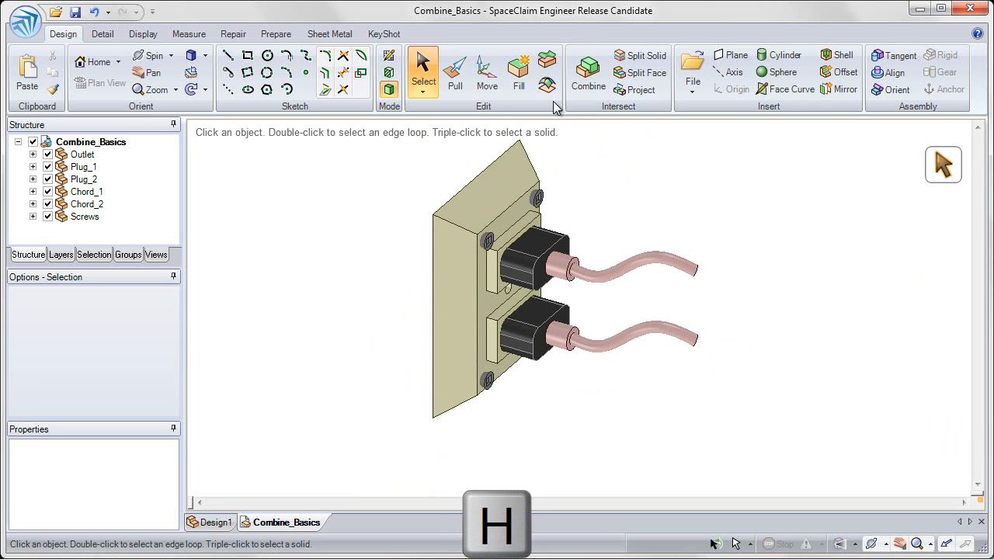
pyautogui.moveTo(587, 70)
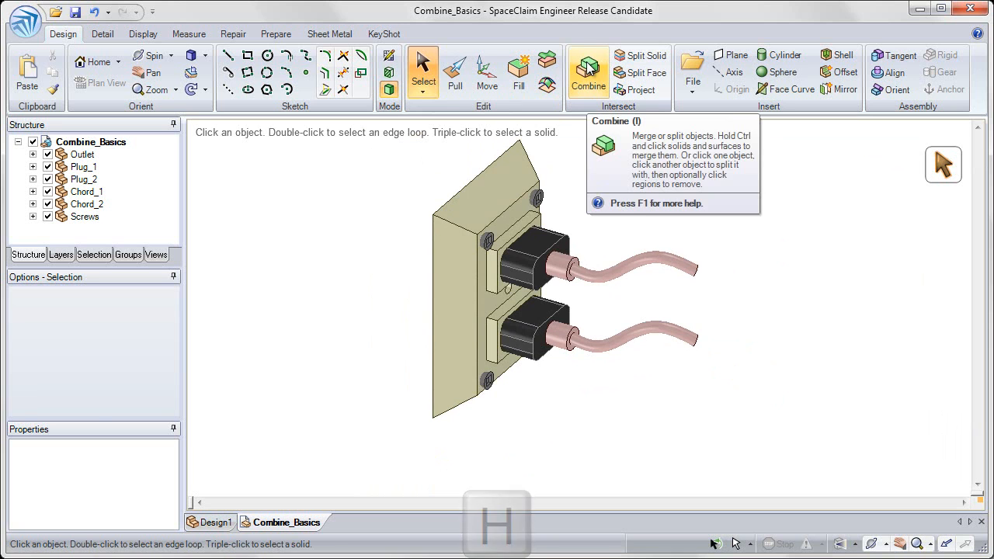
pyautogui.click(587, 75)
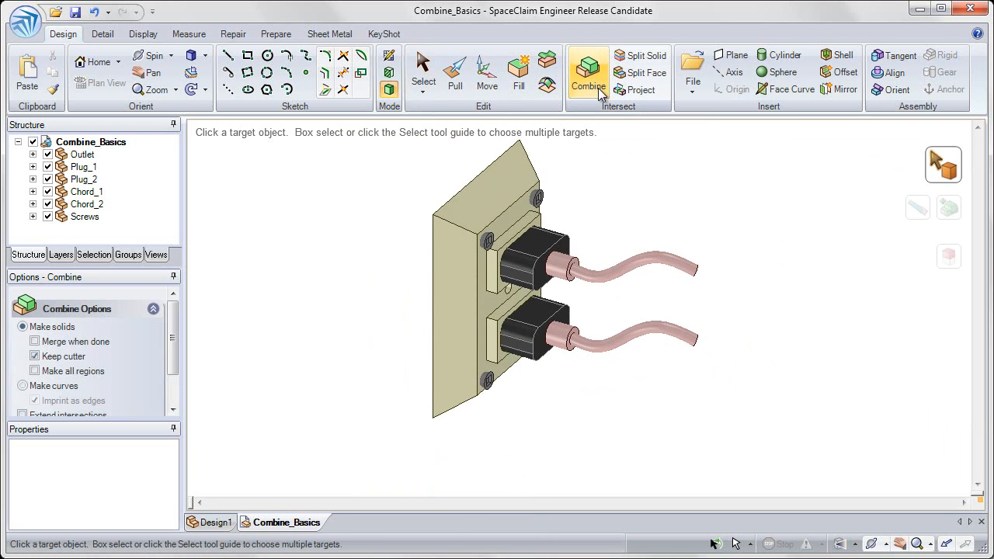
pyautogui.moveTo(945, 164)
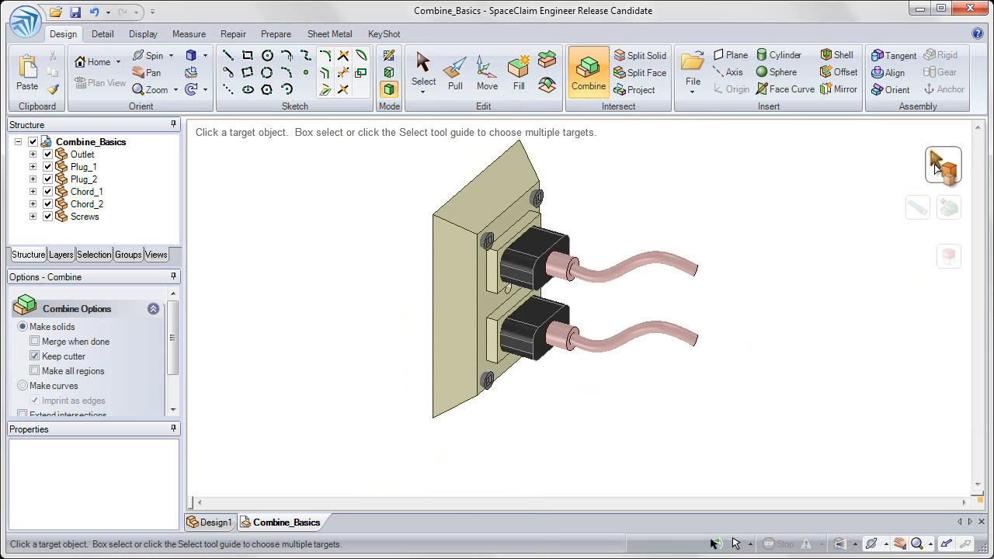
pyautogui.moveTo(836, 186)
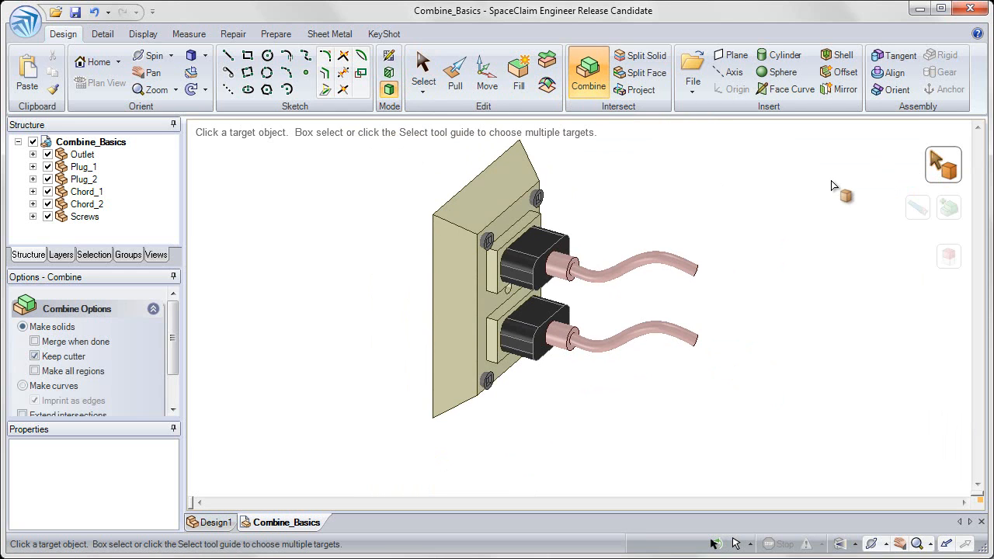
pyautogui.moveTo(951, 216)
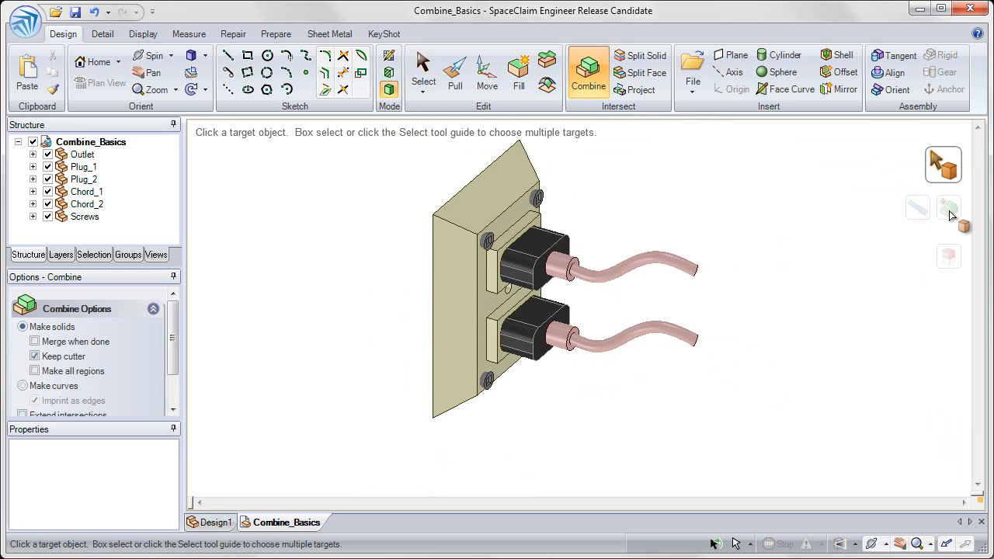
pyautogui.moveTo(947, 210)
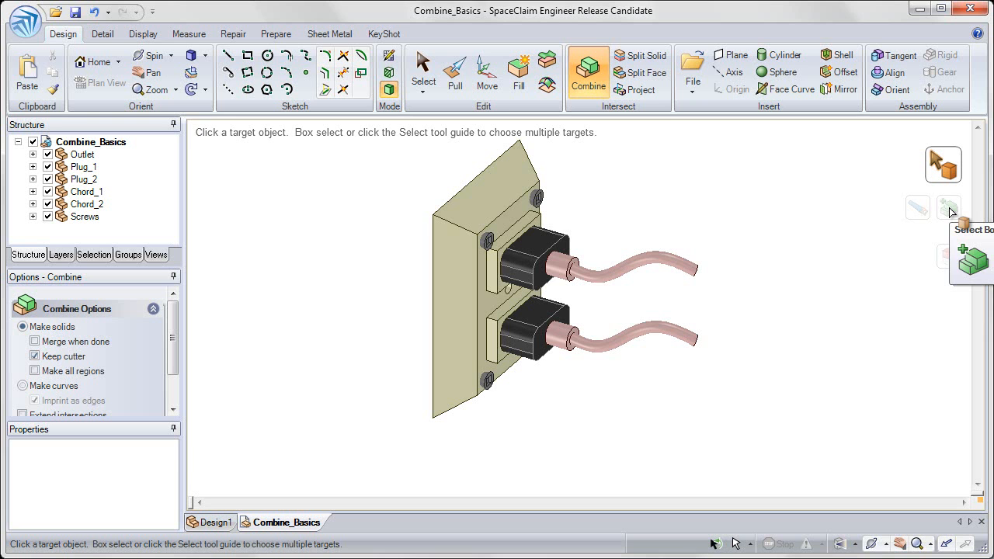
pyautogui.moveTo(706, 196)
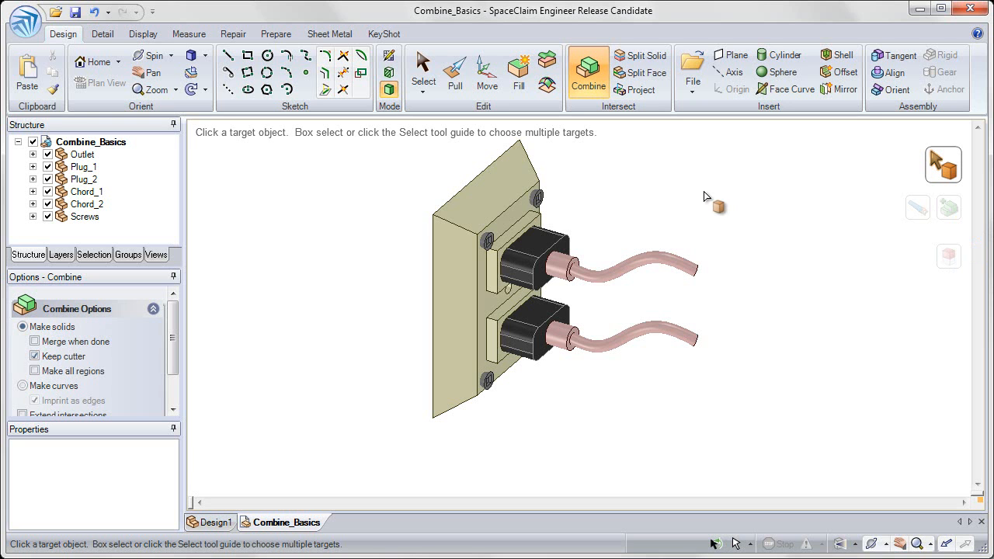
pyautogui.click(531, 256)
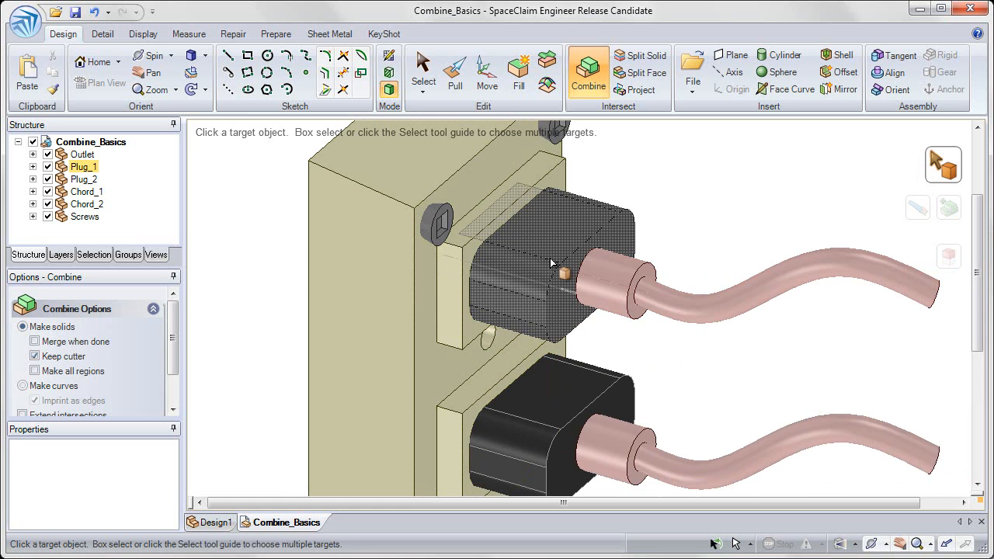
pyautogui.moveTo(562, 247)
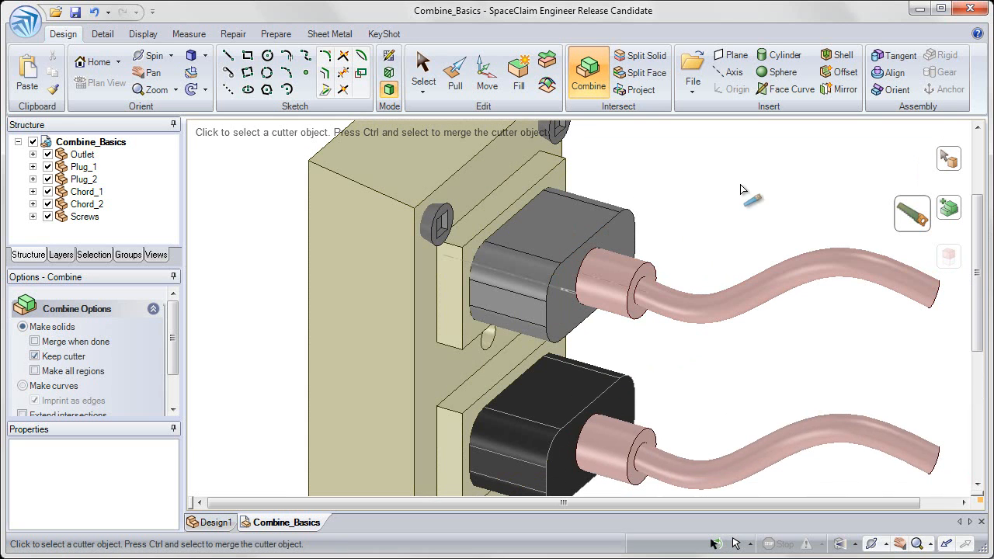
pyautogui.moveTo(901, 231)
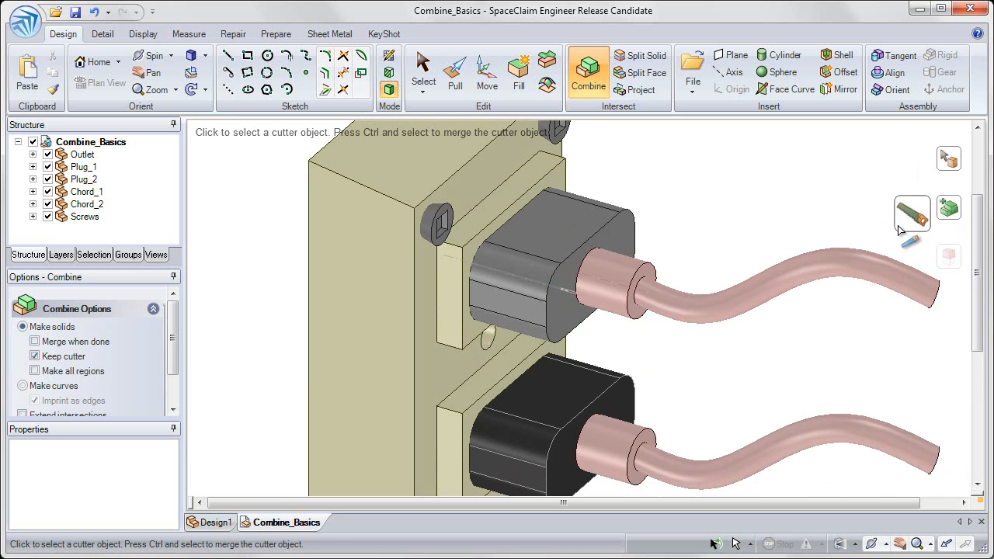
pyautogui.moveTo(740, 208)
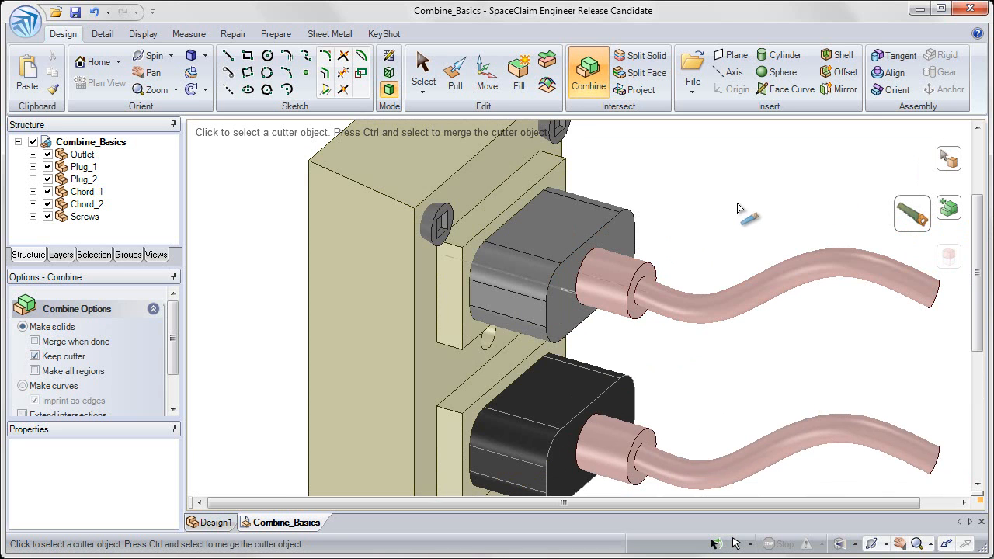
# With Plug_1 as target, Ctrl-merge Chord_1 into it to form one solid and finish
pyautogui.press('ctrl')
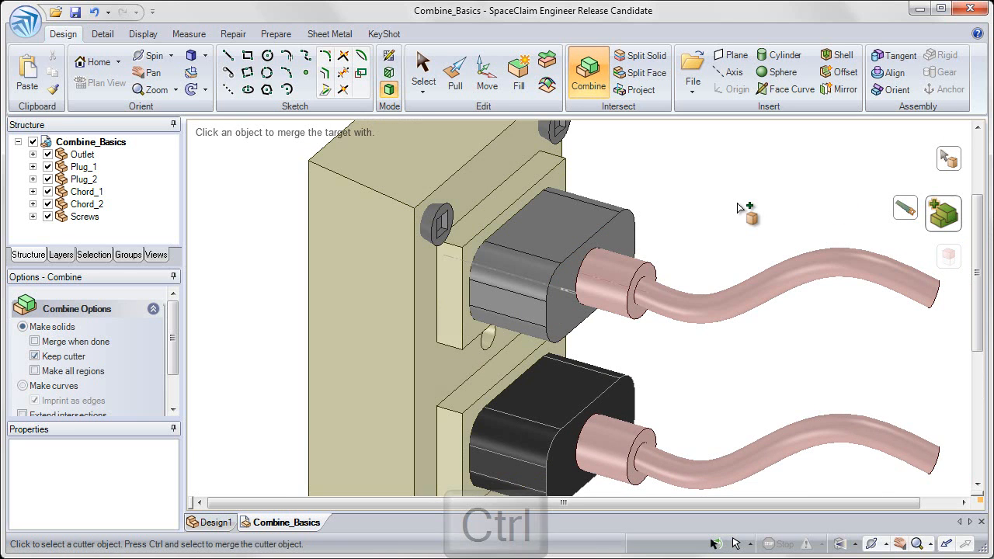
pyautogui.press('ctrl')
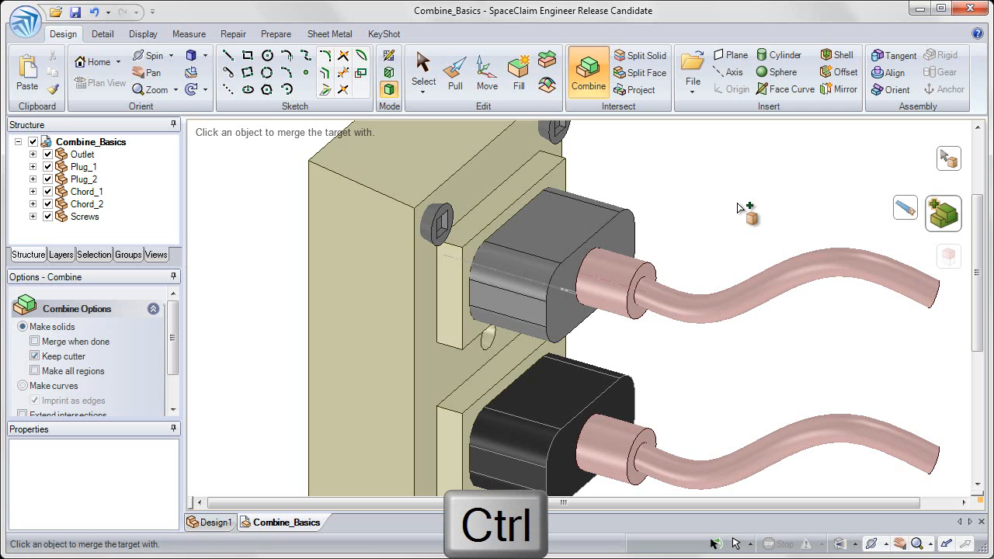
pyautogui.moveTo(904, 214)
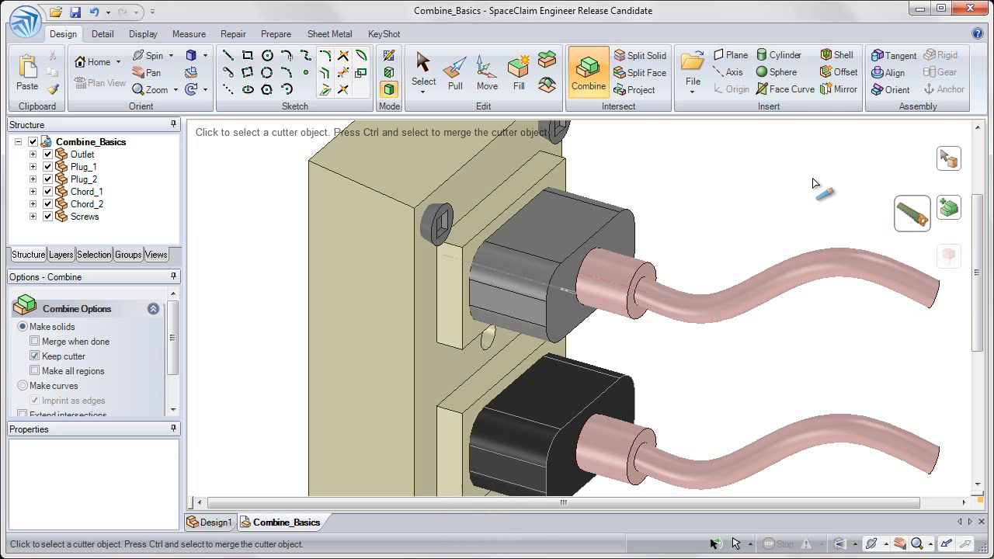
pyautogui.press('ctrl')
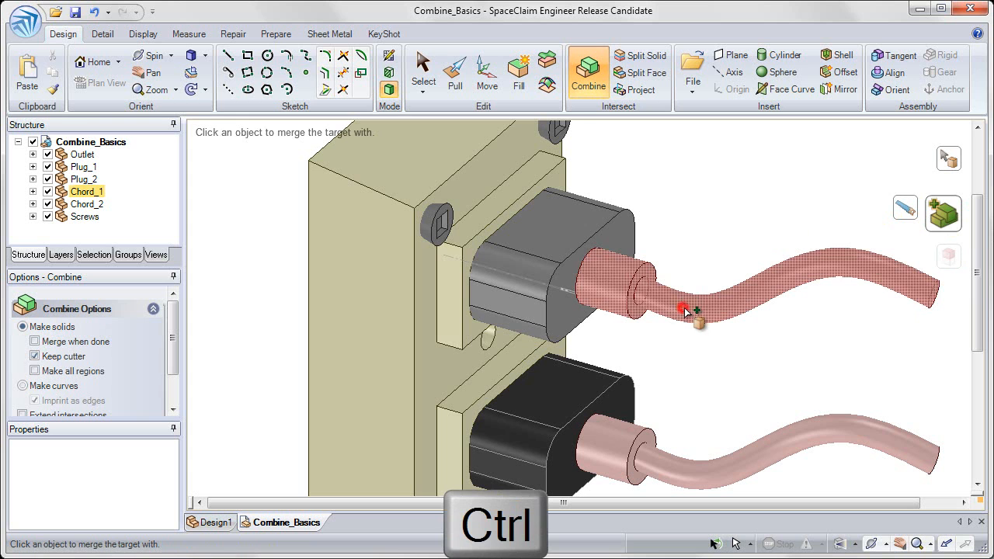
pyautogui.click(692, 310)
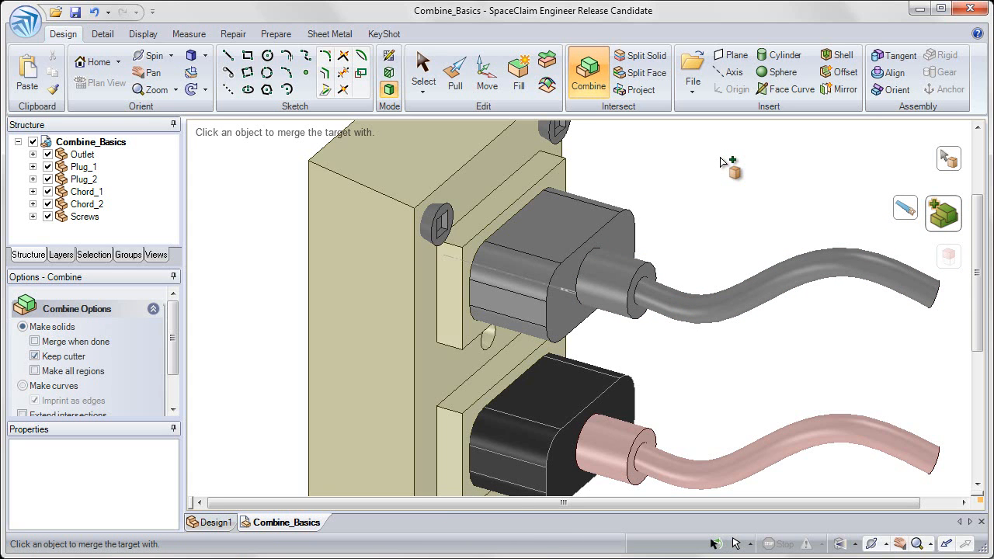
pyautogui.click(543, 248)
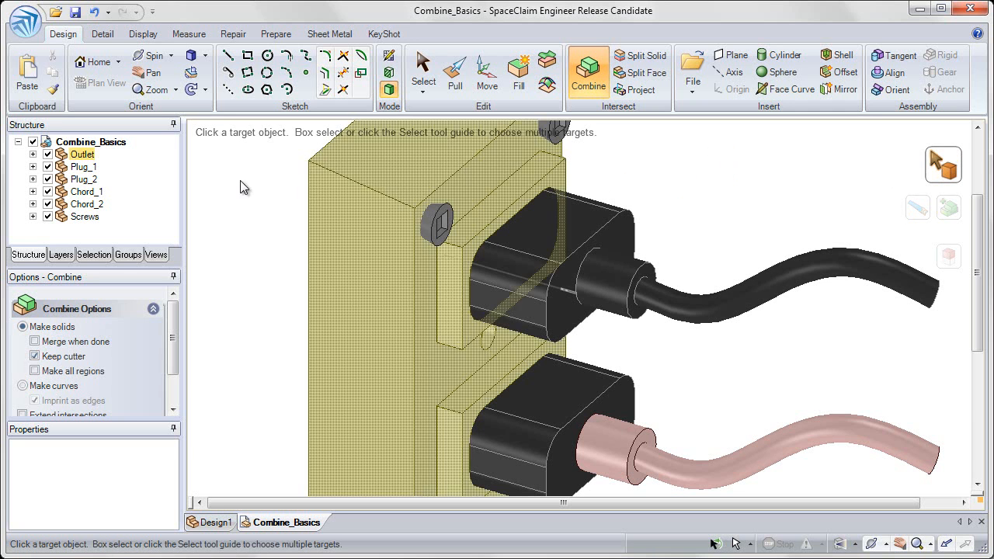
# Expand Plug_1 in the Structure tree to confirm it holds a single merged solid
pyautogui.click(81, 166)
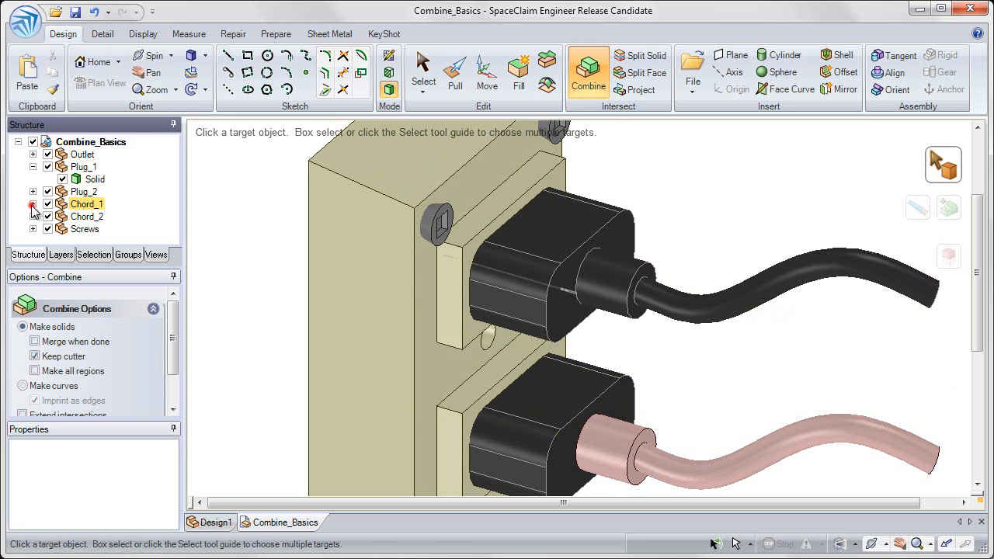
pyautogui.click(31, 204)
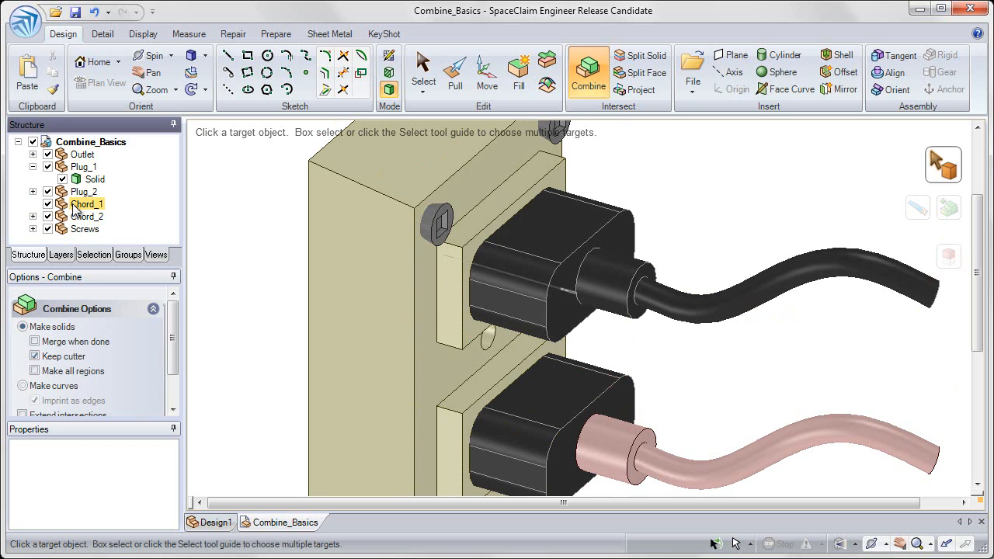
pyautogui.click(95, 179)
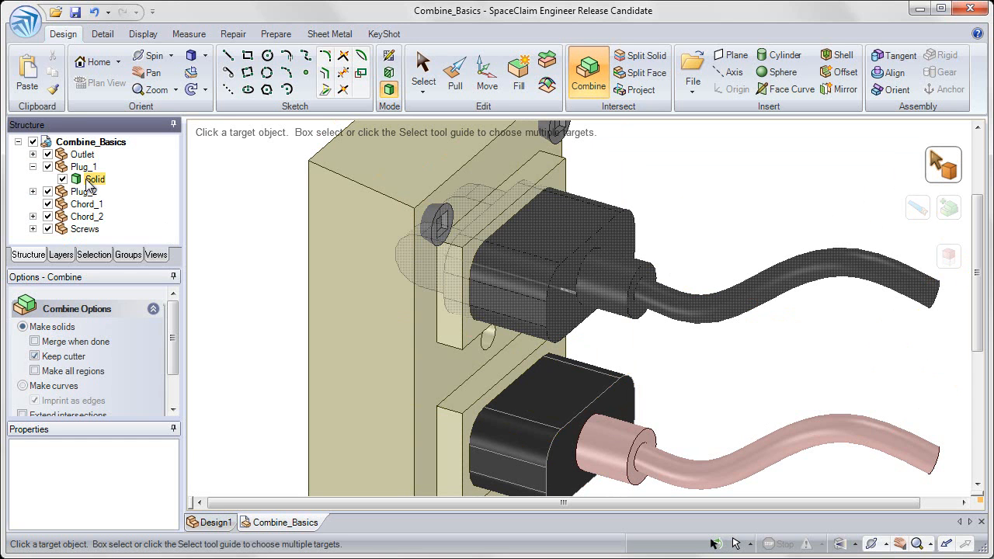
# With Plug_2 as target, Ctrl-merge Chord_2's solid into it via the Structure tree
pyautogui.click(87, 215)
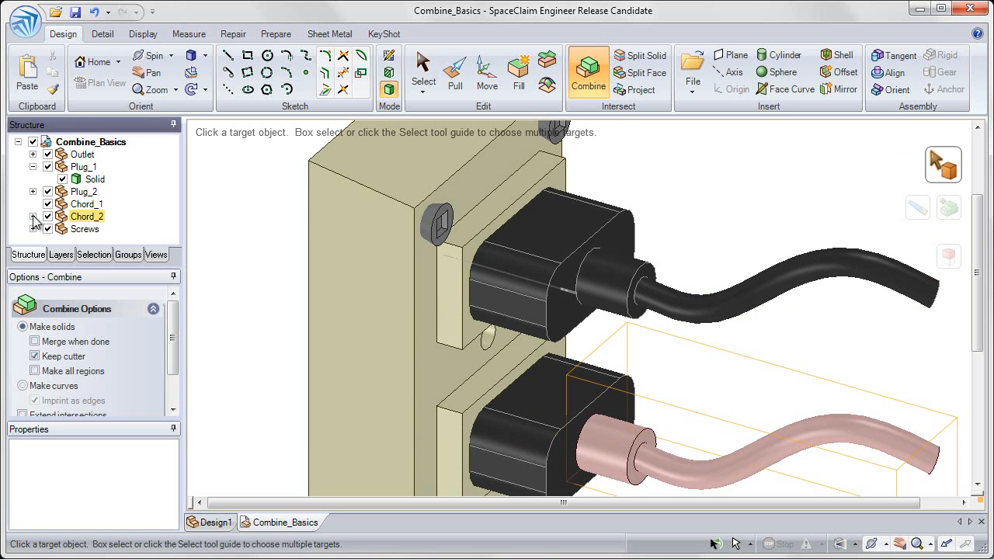
pyautogui.click(34, 191)
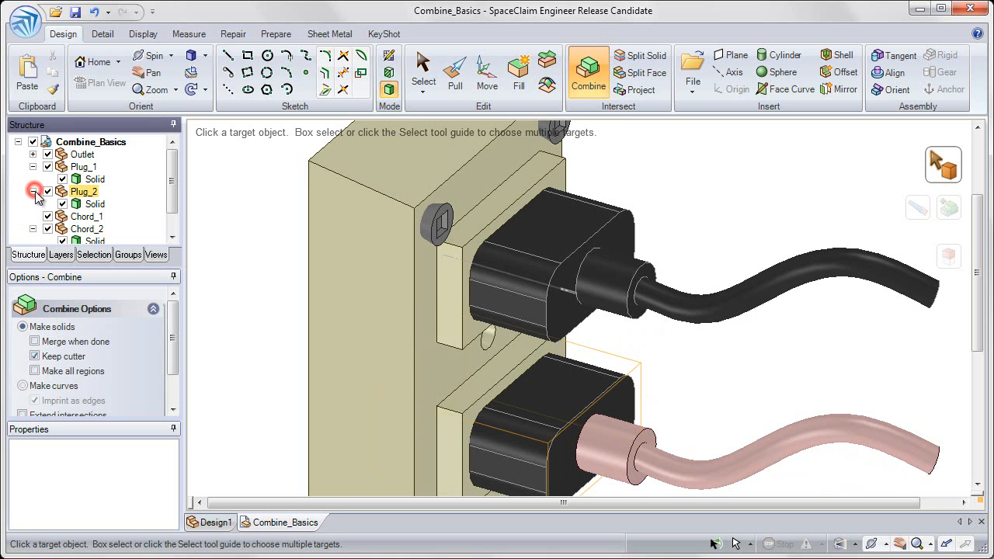
pyautogui.click(38, 192)
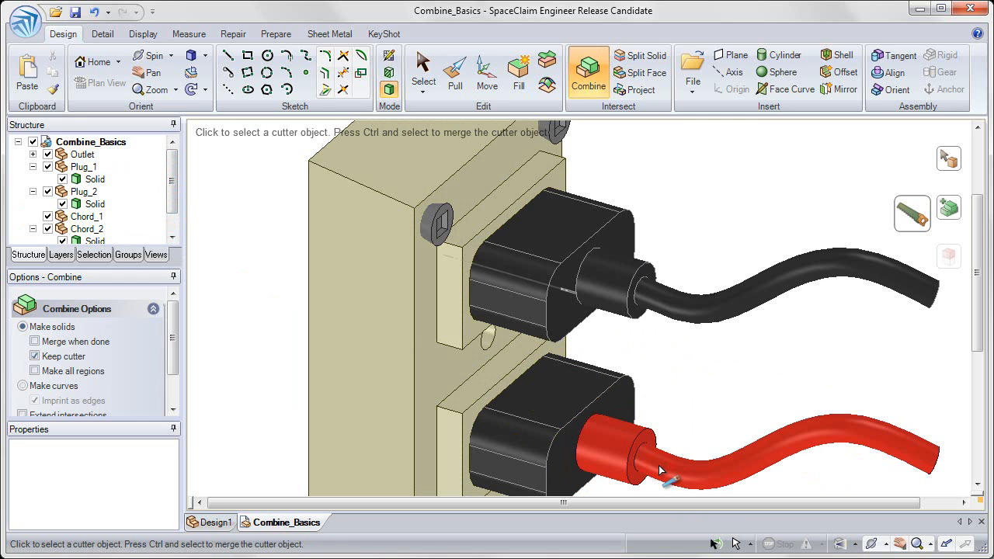
pyautogui.press('ctrl')
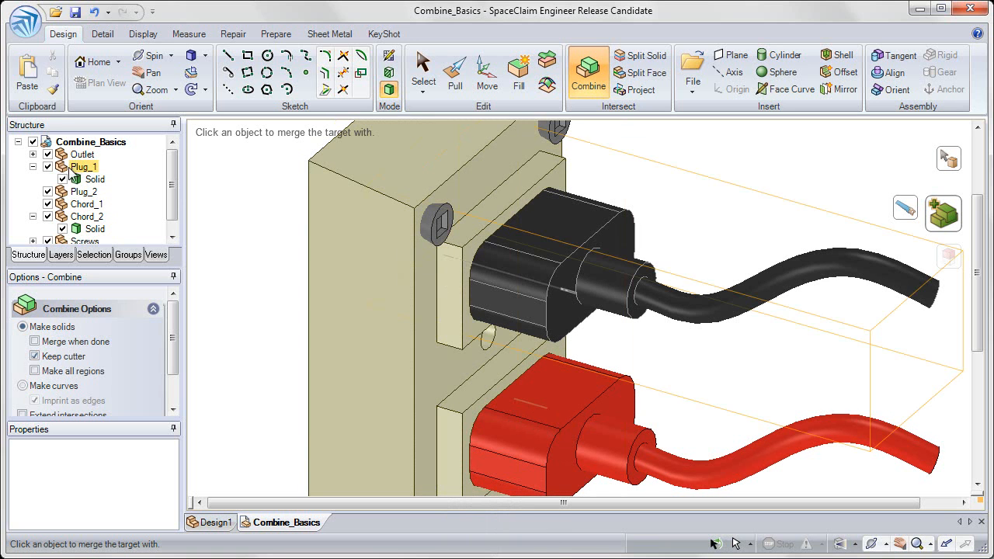
pyautogui.click(87, 216)
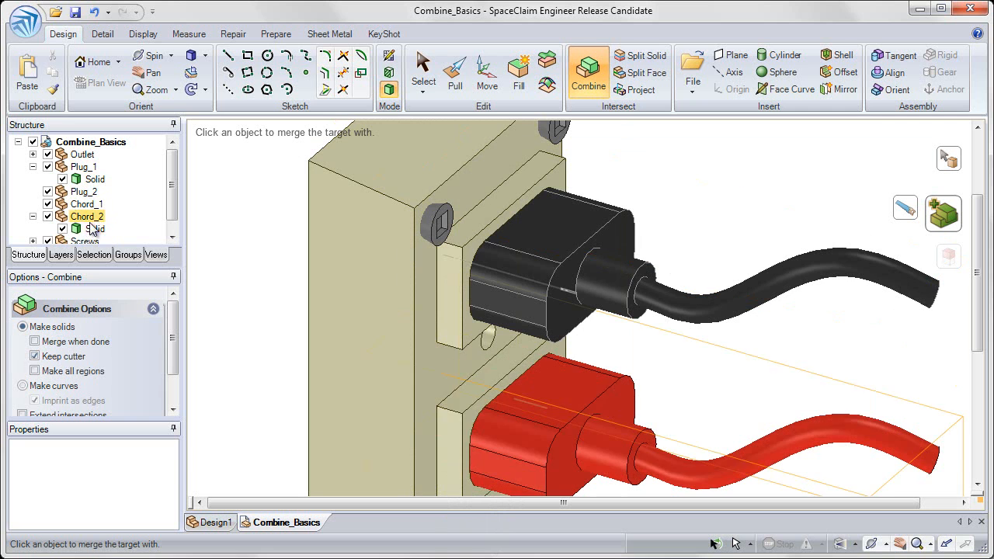
pyautogui.click(95, 229)
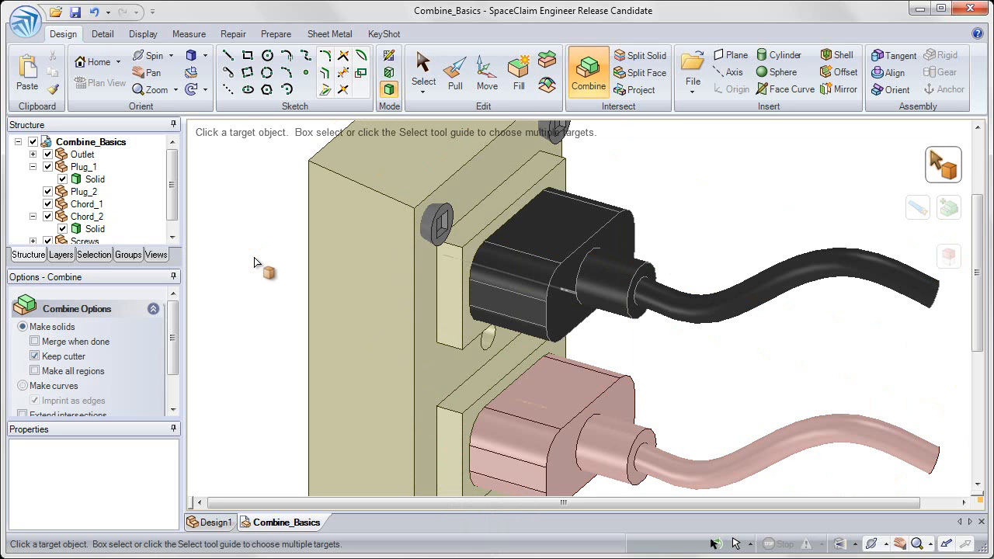
pyautogui.moveTo(263, 272)
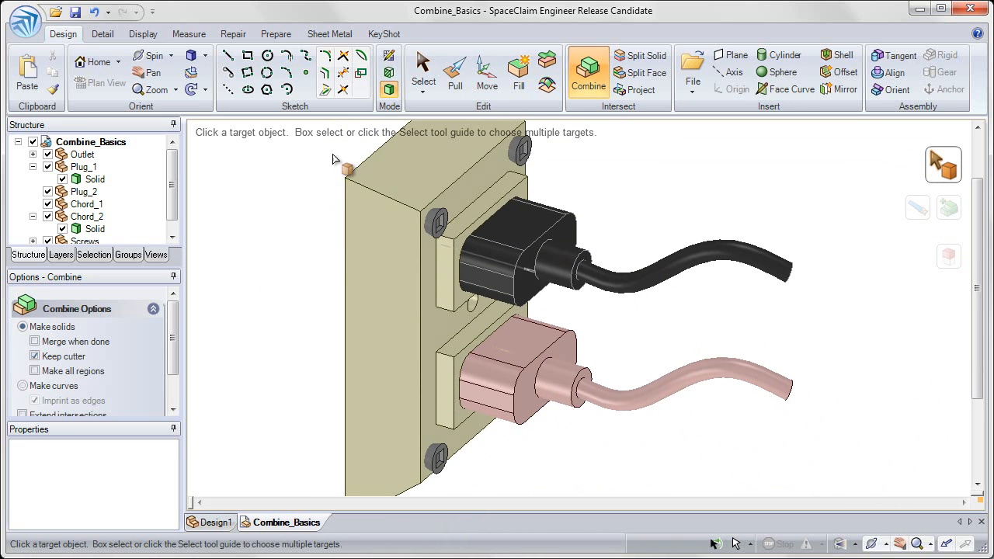
pyautogui.moveTo(422, 70)
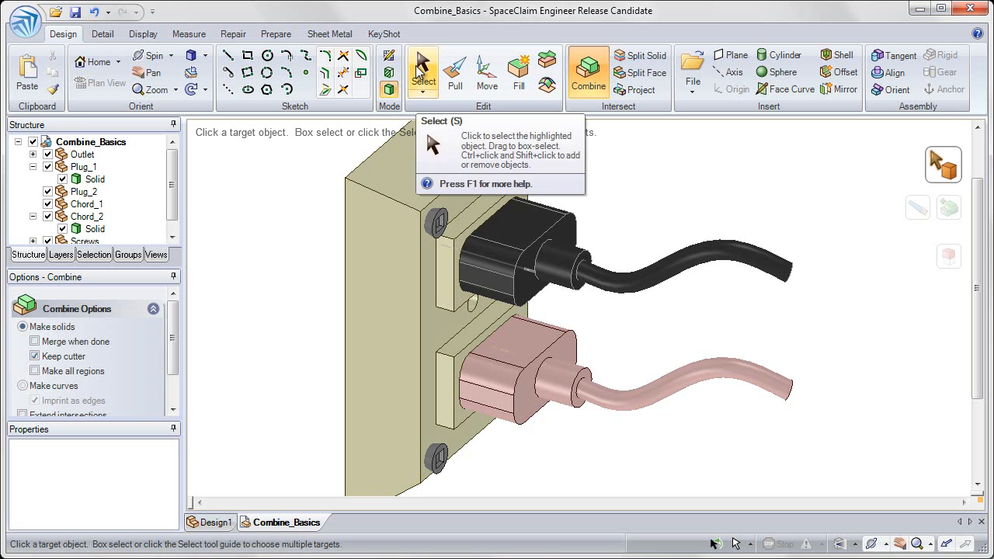
pyautogui.click(423, 75)
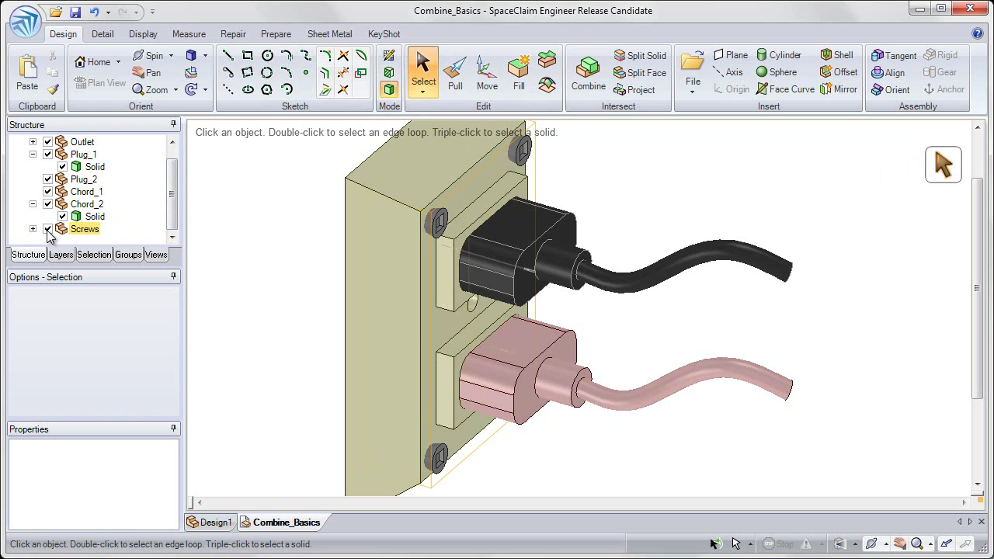
pyautogui.click(47, 228)
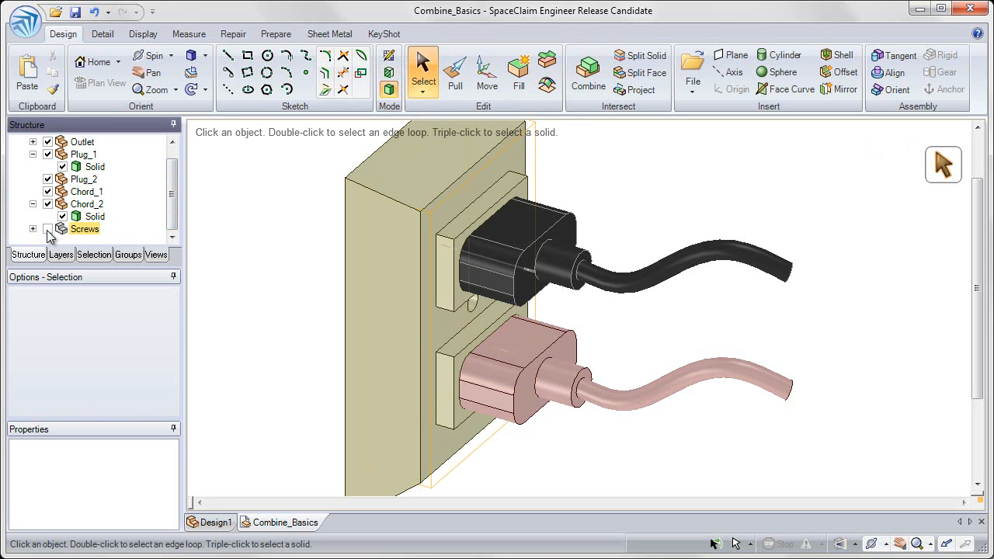
pyautogui.click(46, 230)
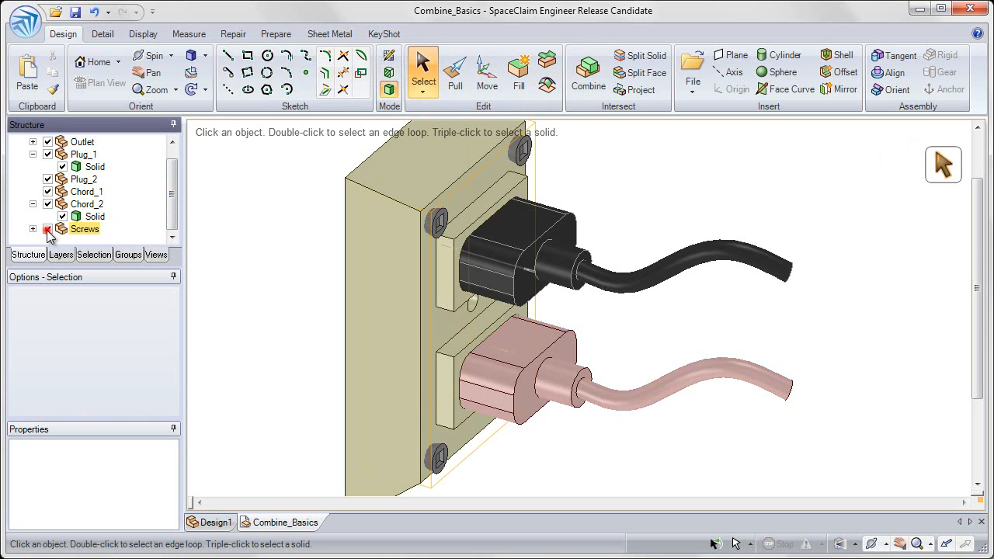
pyautogui.click(47, 229)
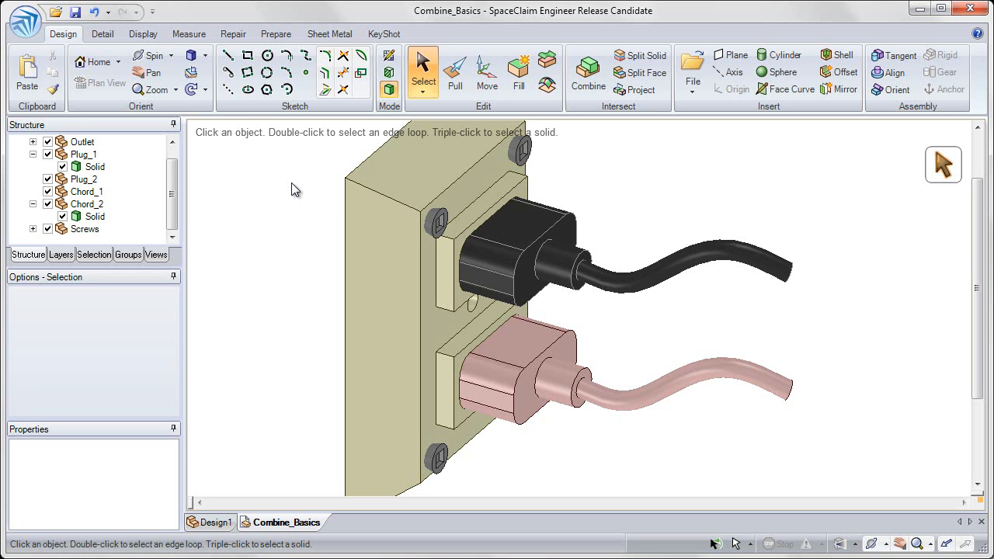
pyautogui.moveTo(588, 70)
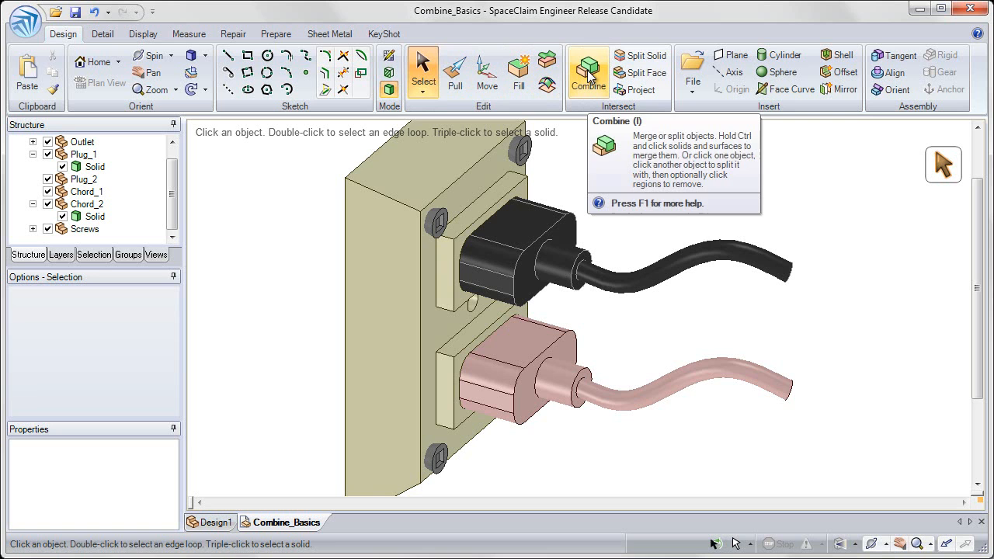
# Start Combine again and pick the outlet as the body to be cut
pyautogui.click(587, 70)
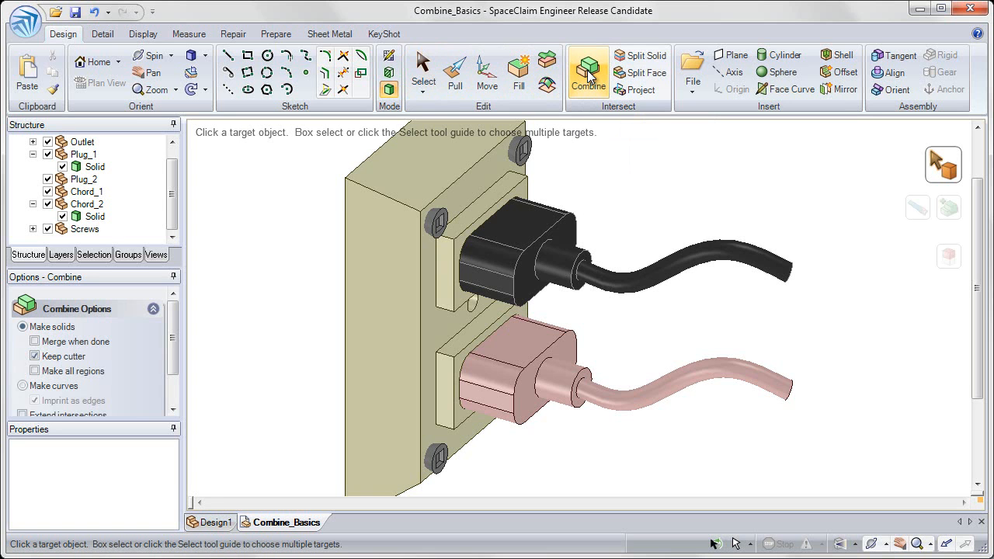
pyautogui.click(454, 174)
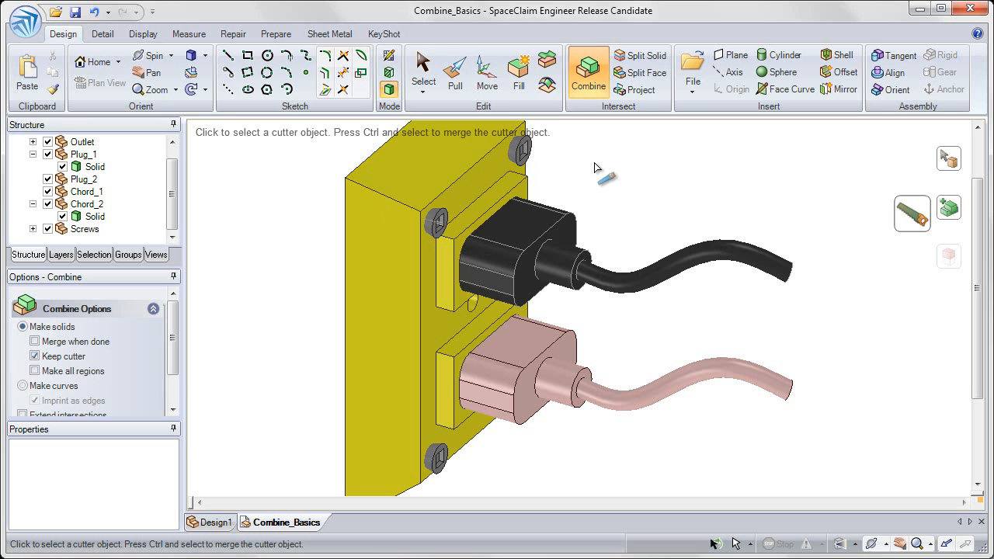
pyautogui.moveTo(909, 226)
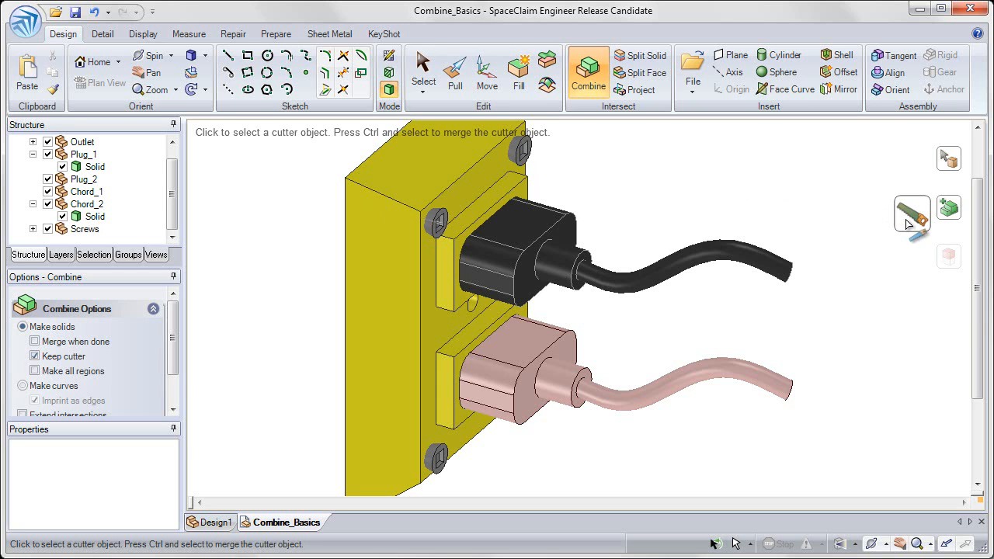
pyautogui.moveTo(911, 214)
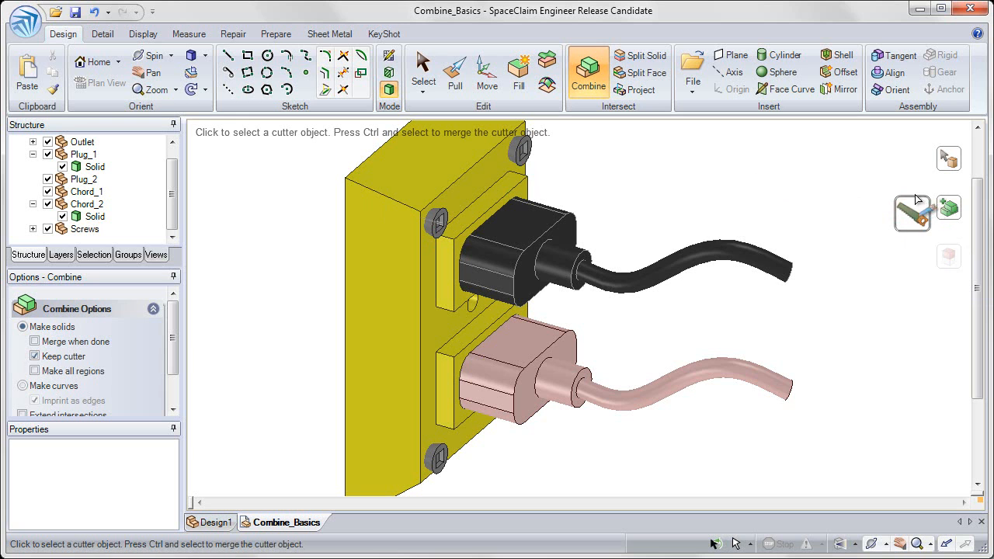
pyautogui.moveTo(929, 208)
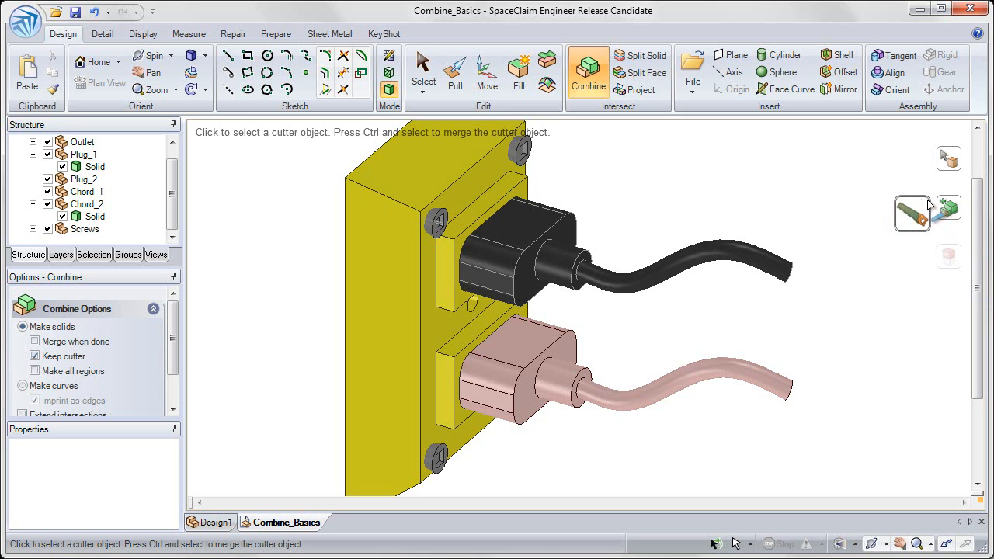
pyautogui.moveTo(904, 236)
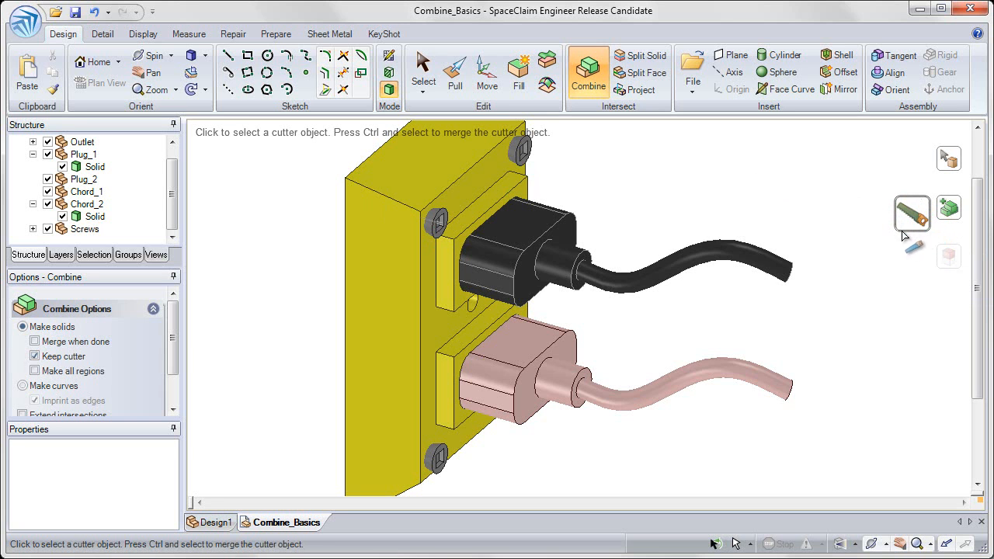
pyautogui.moveTo(904, 236)
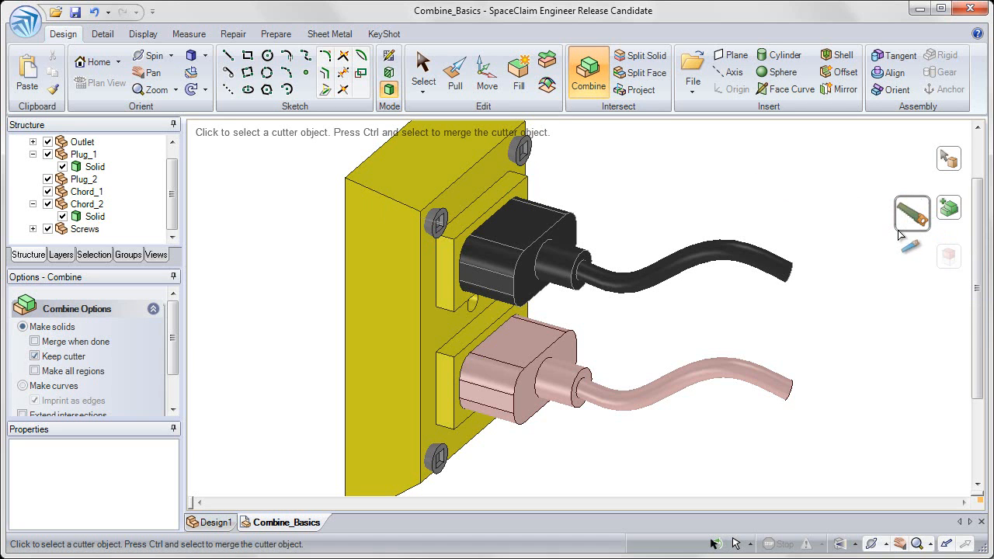
pyautogui.moveTo(827, 194)
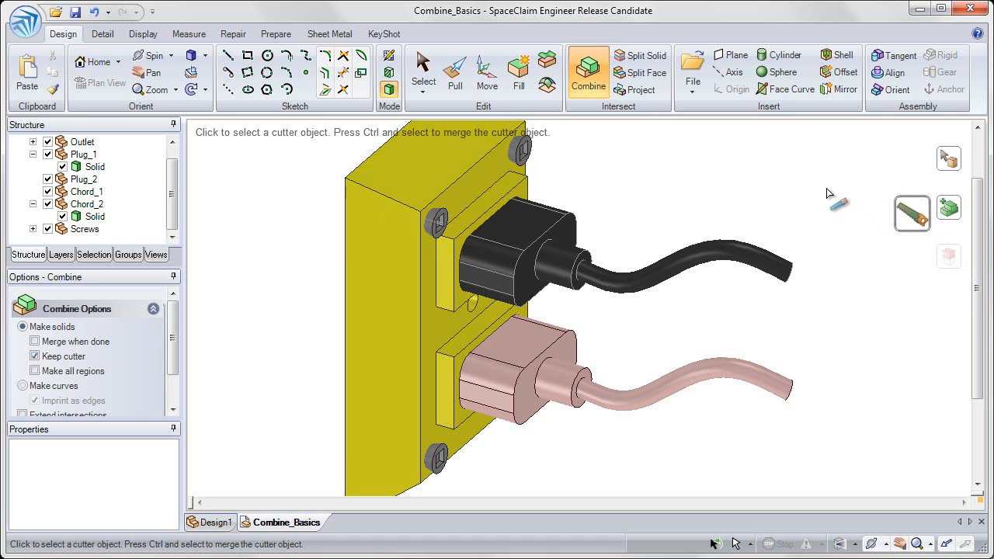
pyautogui.moveTo(531, 158)
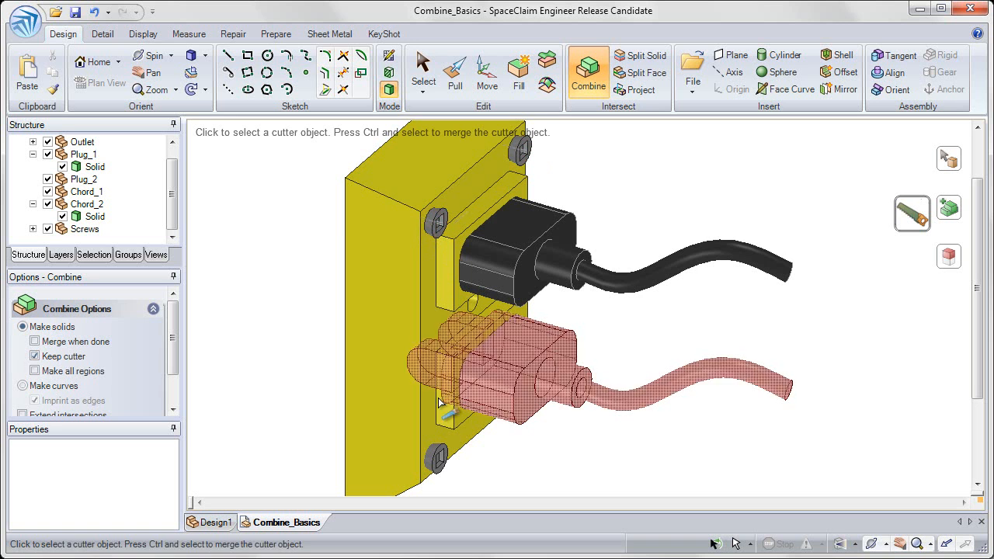
pyautogui.click(528, 380)
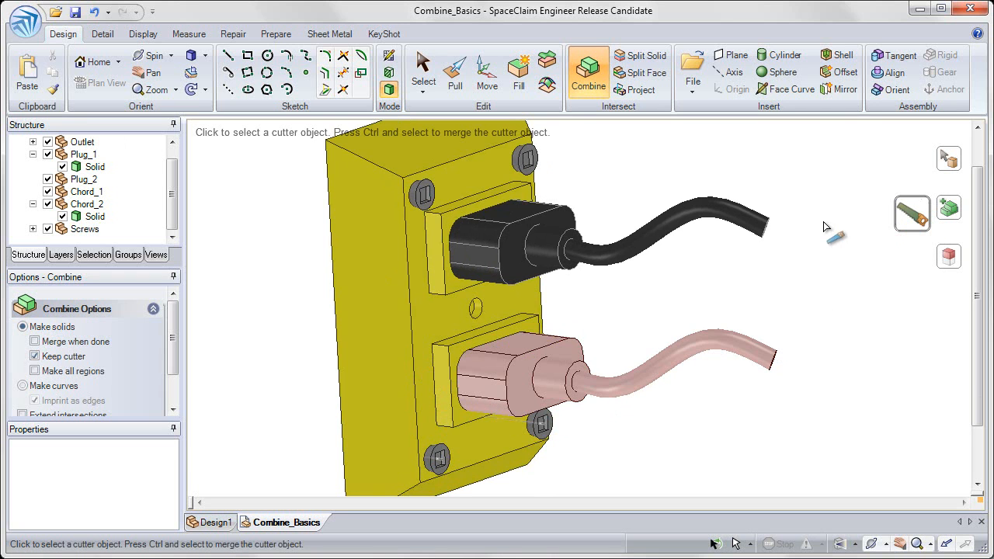
pyautogui.moveTo(913, 218)
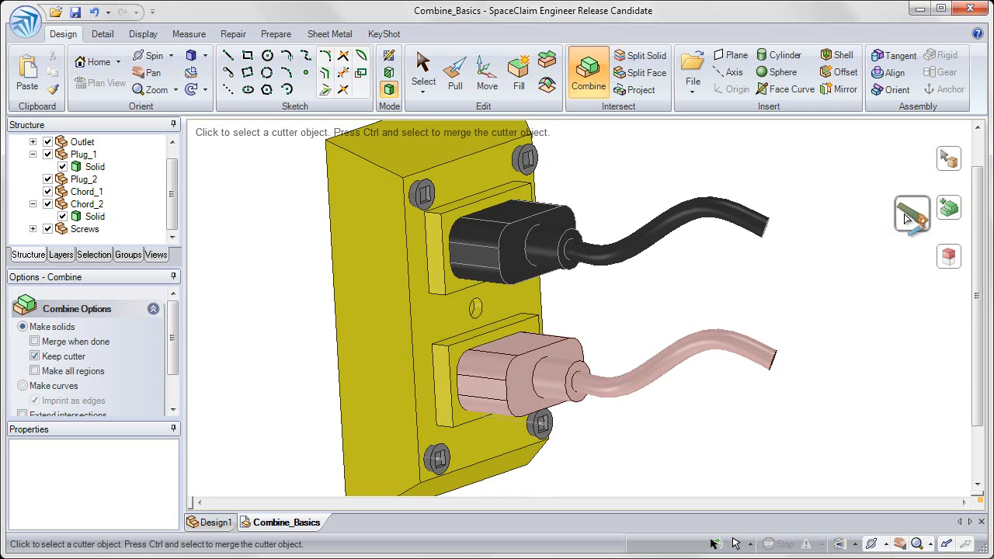
pyautogui.moveTo(913, 214)
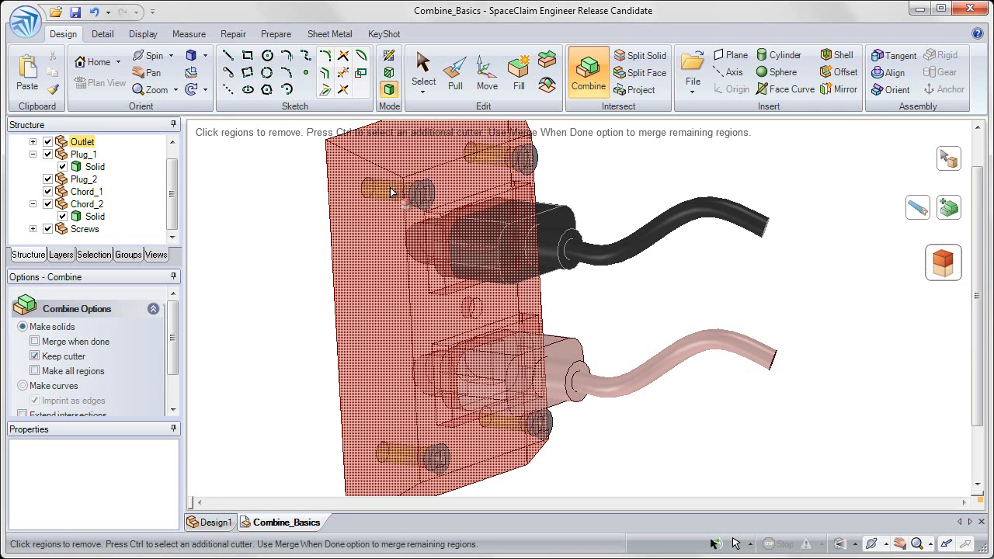
# Remove the screw regions inside the outlet so each screw leaves a hole through it
pyautogui.click(396, 193)
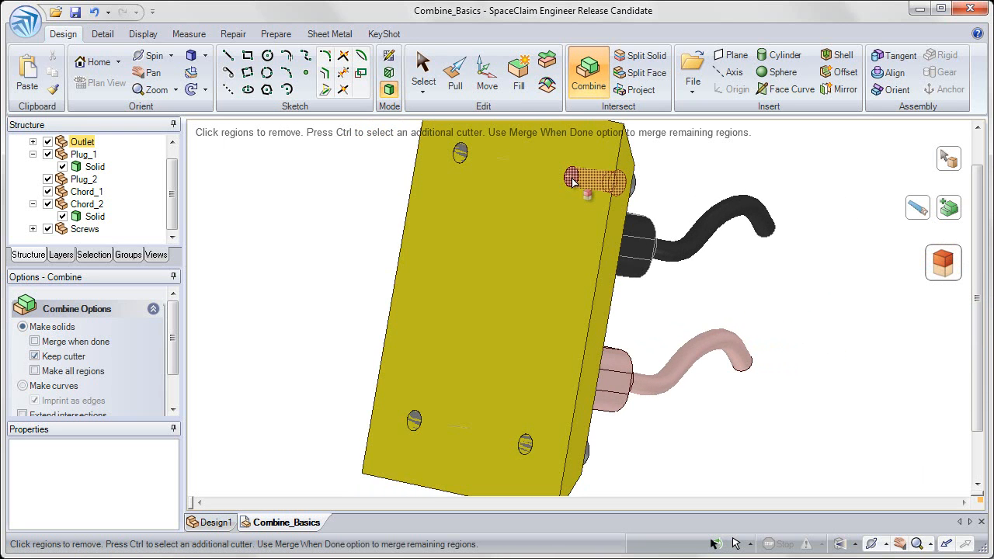
pyautogui.click(573, 180)
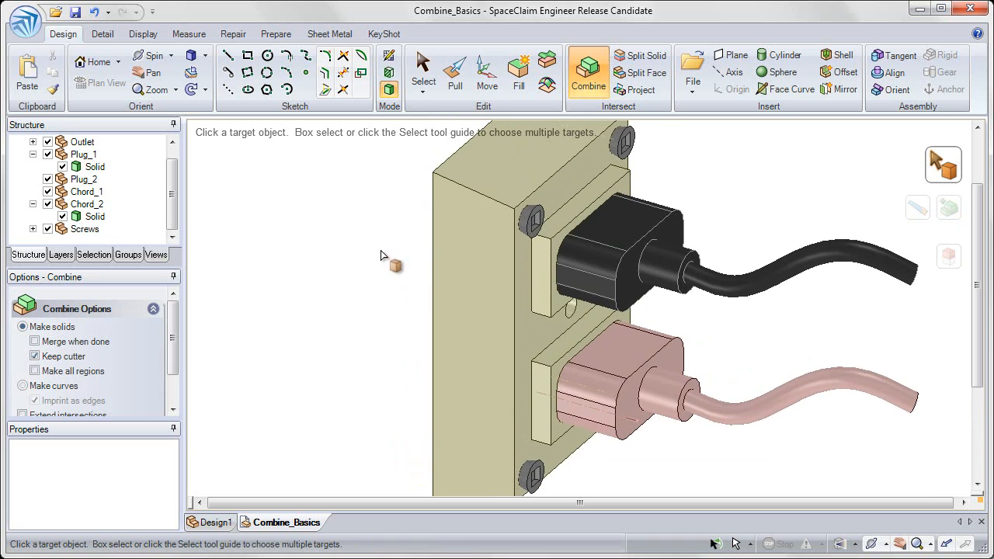
# Isolate the outlet to inspect its plug recesses and screw holes, then show all objects again
pyautogui.click(423, 75)
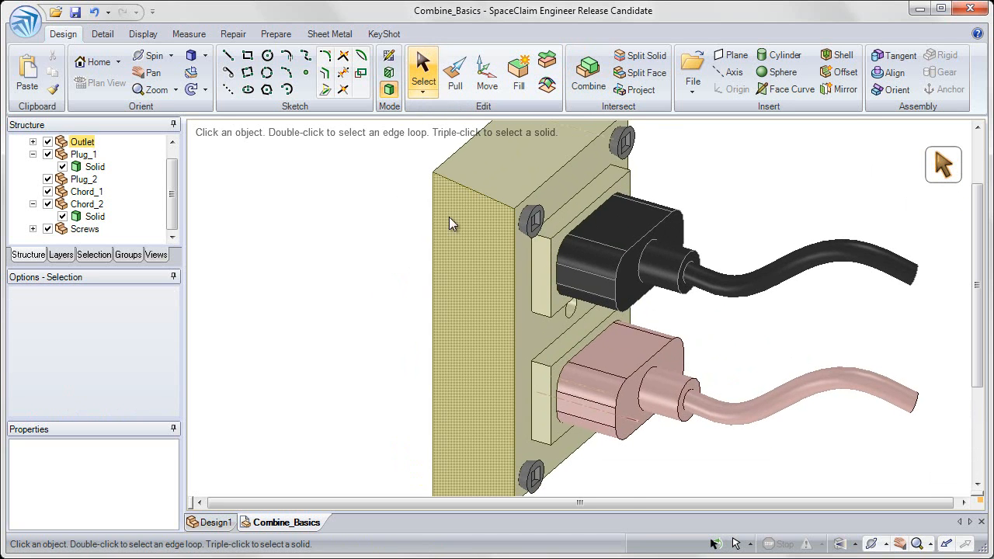
pyautogui.rightClick(482, 233)
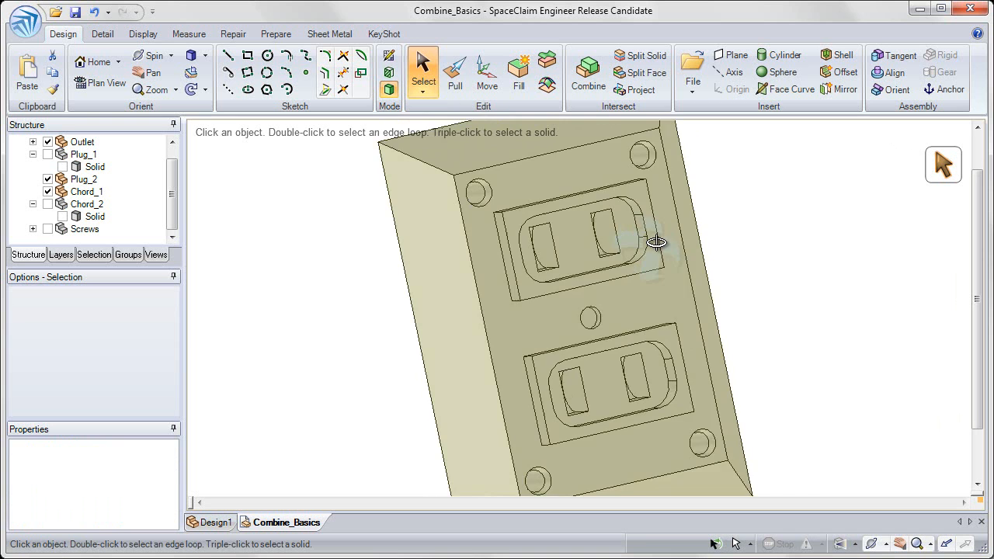
pyautogui.moveTo(656, 241); pyautogui.dragTo(609, 241)
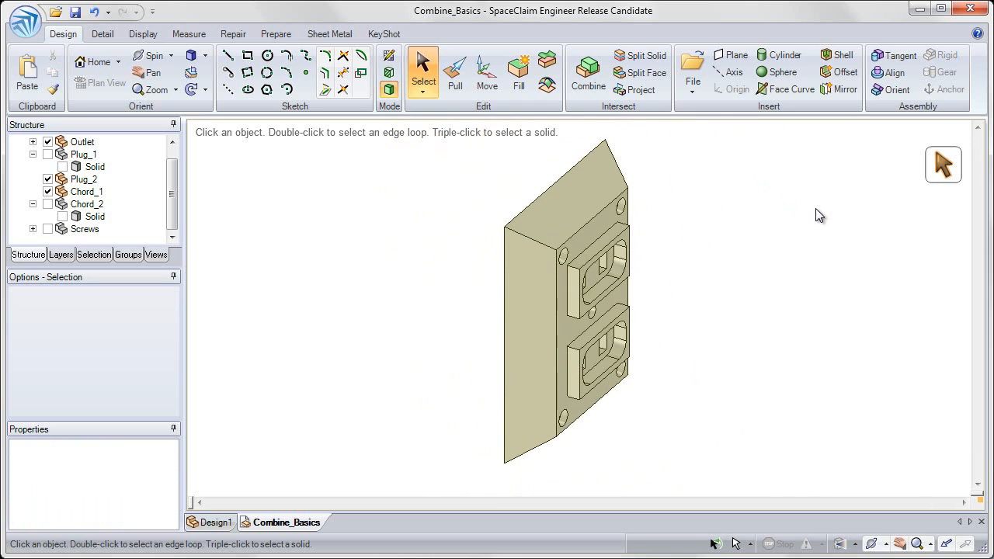
pyautogui.rightClick(474, 168)
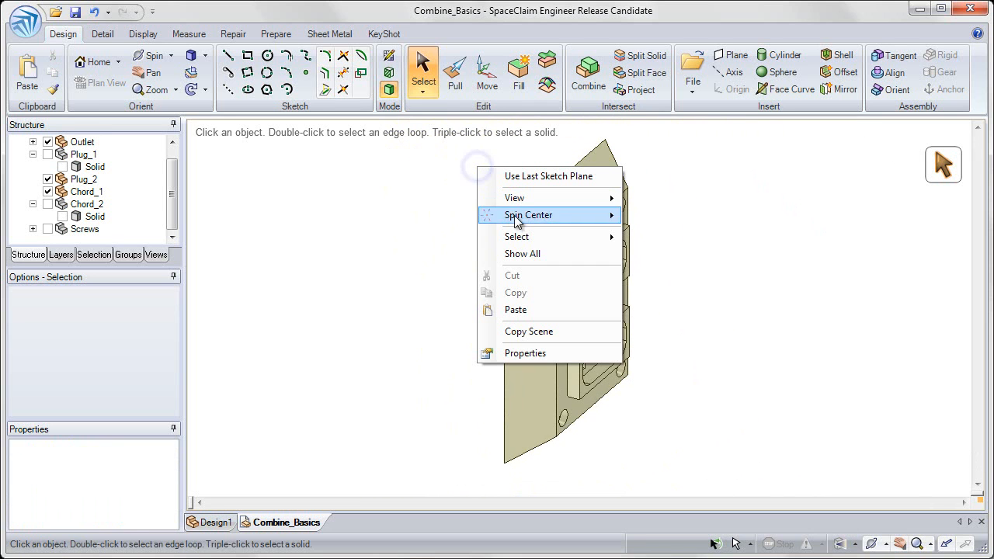
pyautogui.moveTo(531, 254)
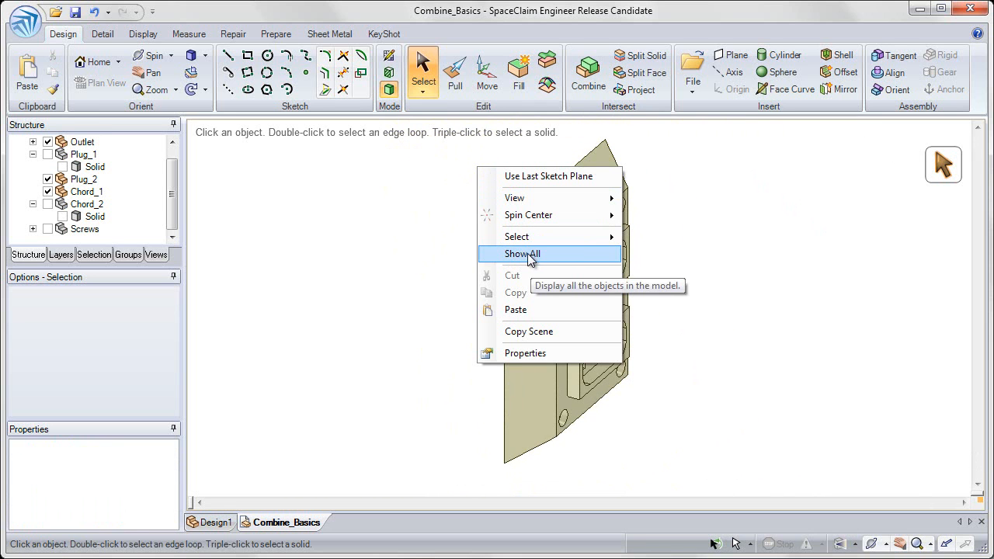